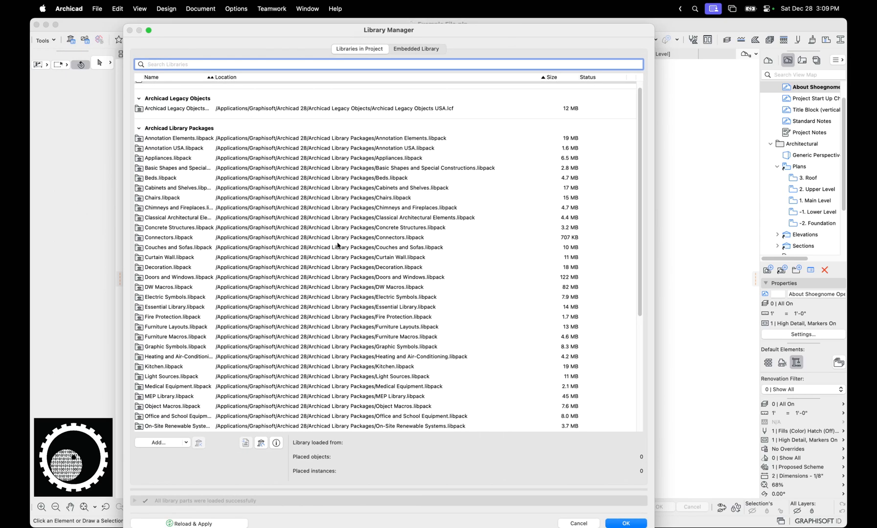
Step: Inspect the Archicad Legacy Objects USA.lcf entry and close the Library Manager with OK
click(176, 108)
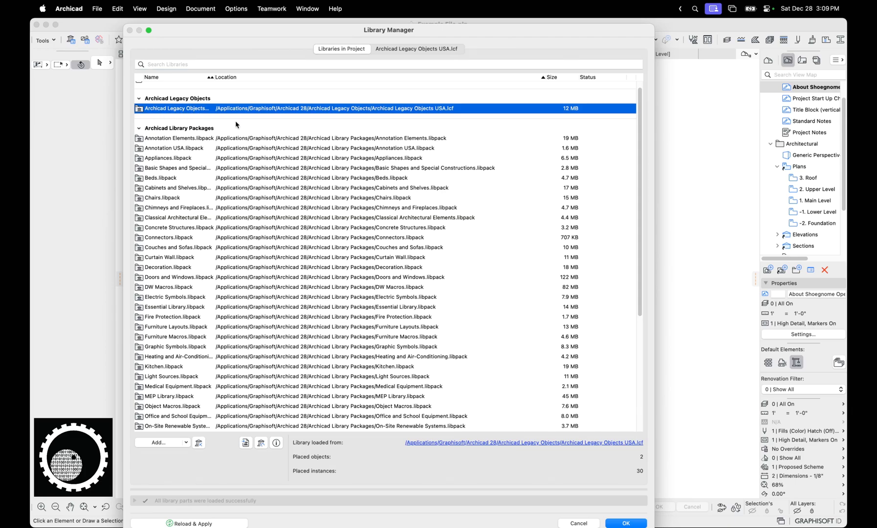
mouse_move(487, 252)
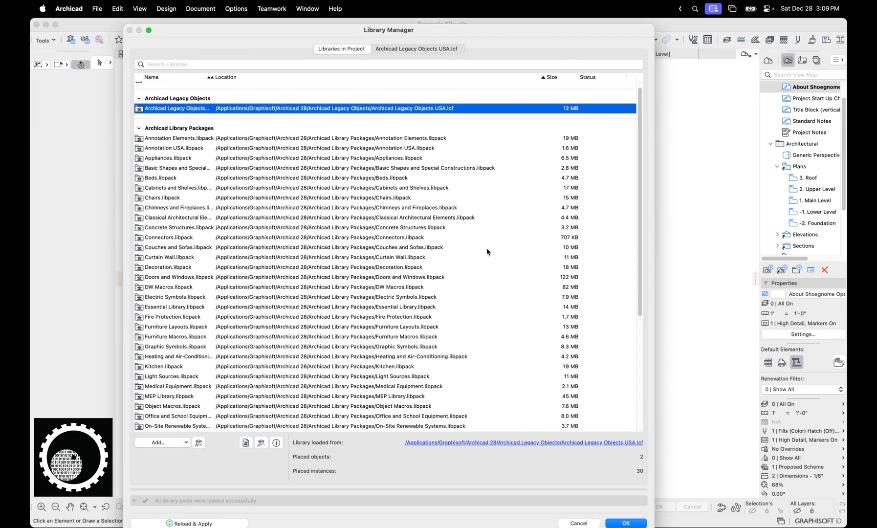
click(625, 523)
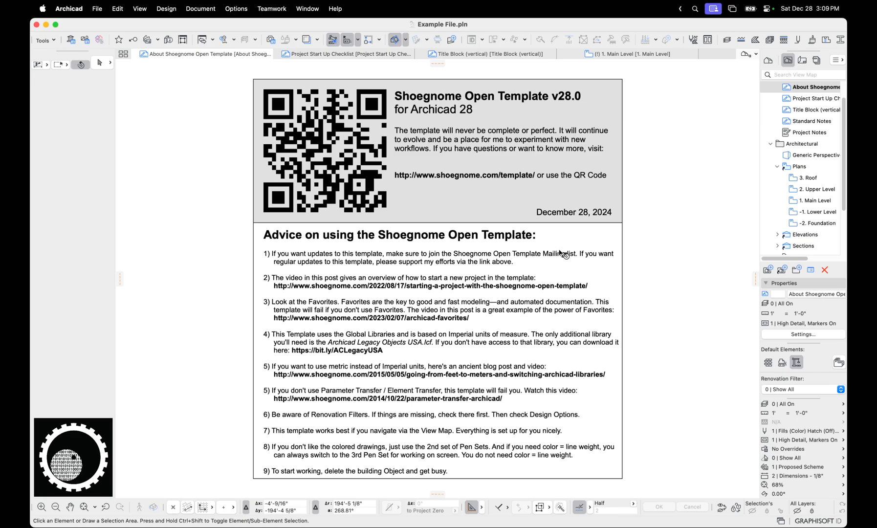
mouse_move(661, 249)
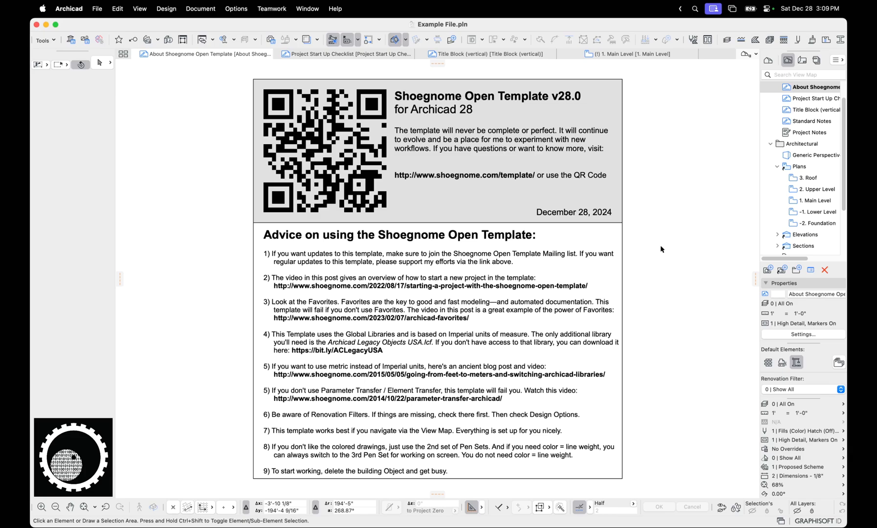
drag(288, 355, 400, 361)
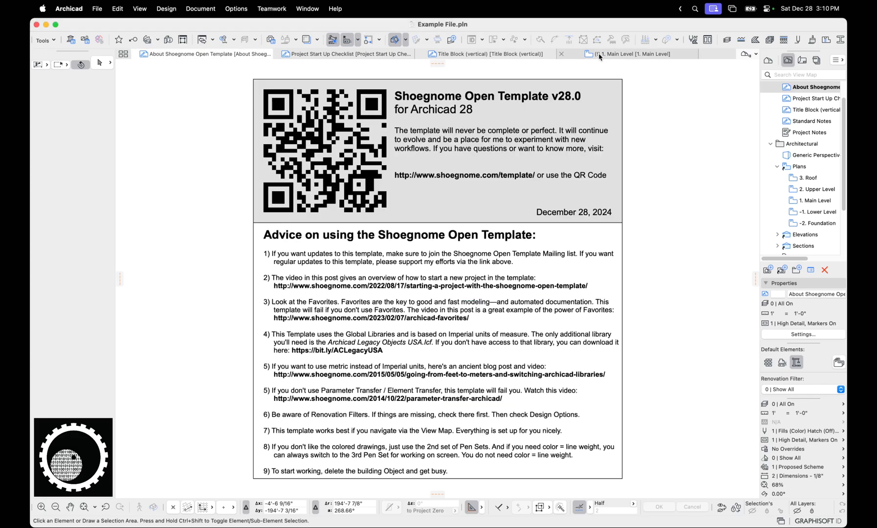
Step: Show the 1. Main Level plan and list the Windows favorites in the Favorites palette
click(630, 53)
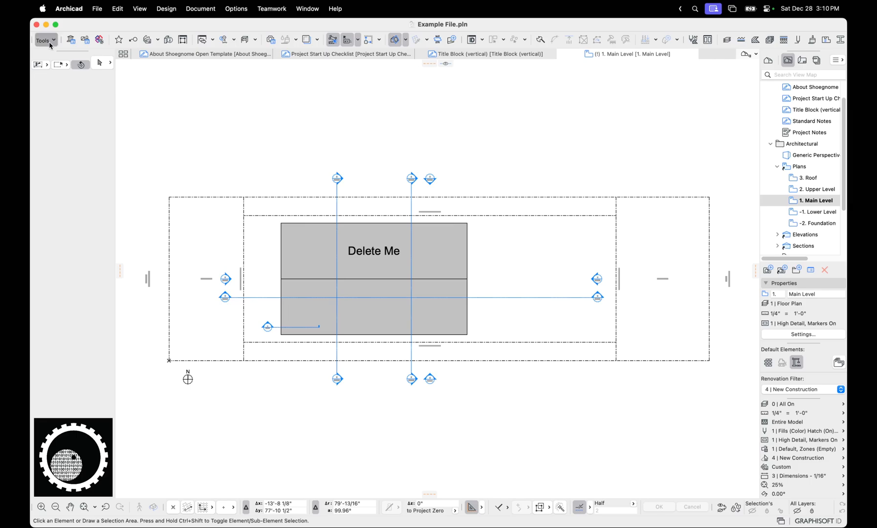
click(118, 39)
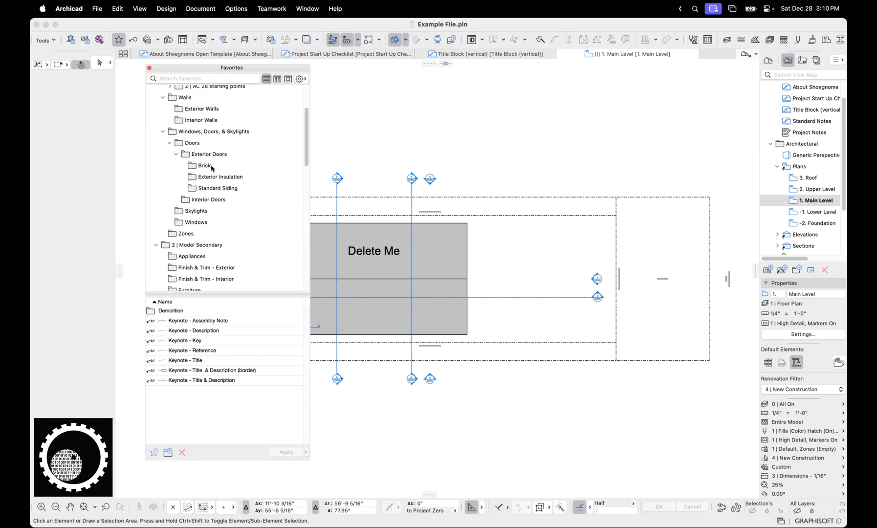
mouse_move(207, 199)
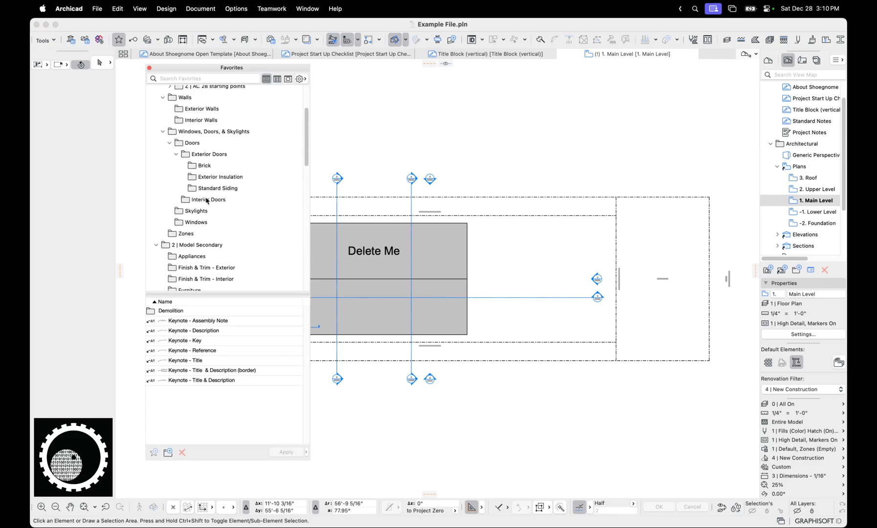
click(197, 222)
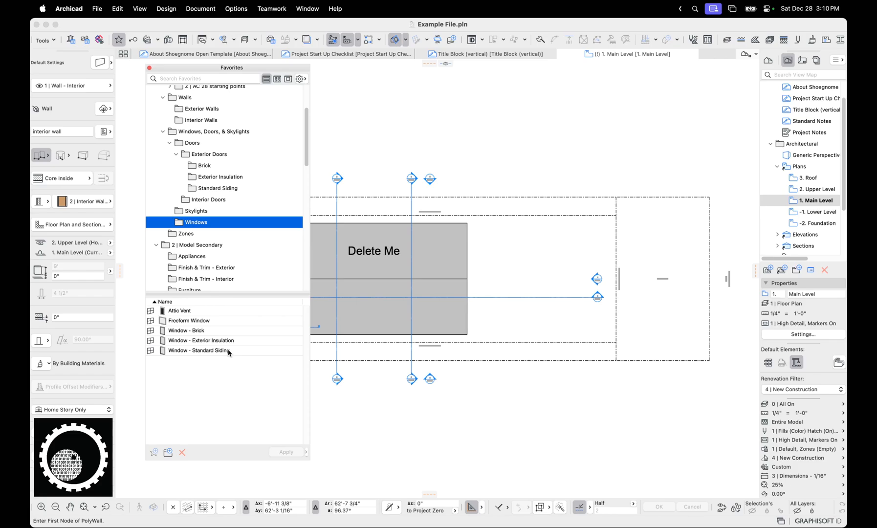
Step: Preview Fixed Glass and Tilt-Turn main sash types in the default window settings, then close them
click(199, 350)
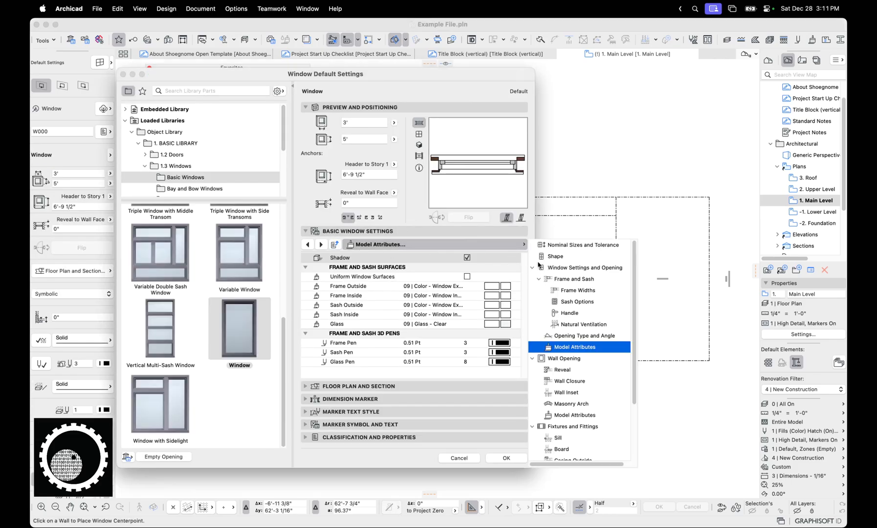
click(555, 256)
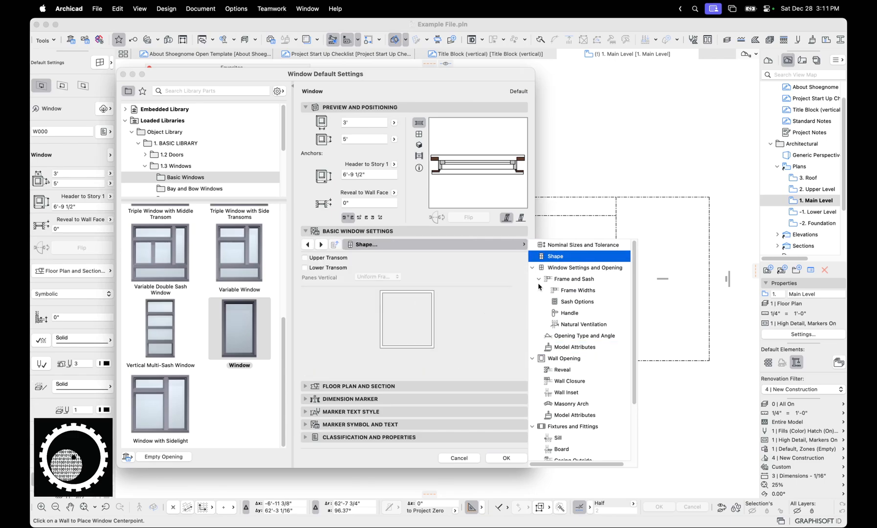
click(583, 266)
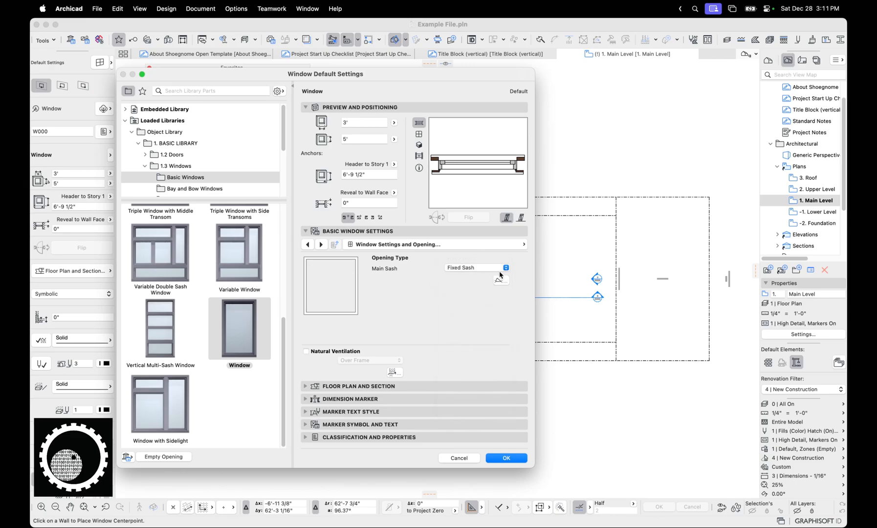
click(476, 267)
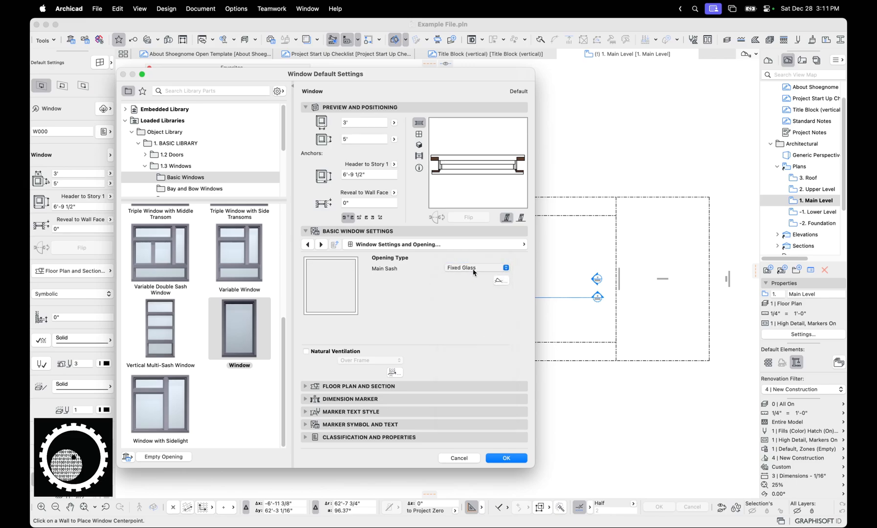
click(475, 267)
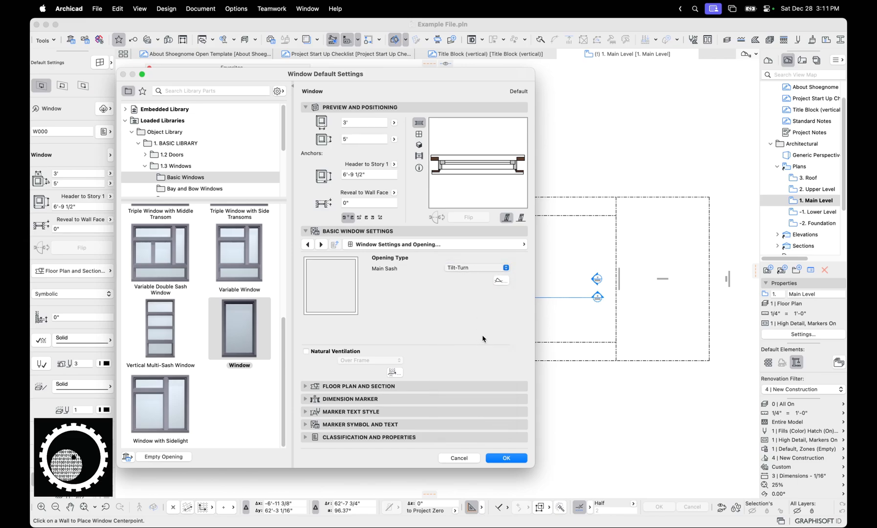
click(476, 267)
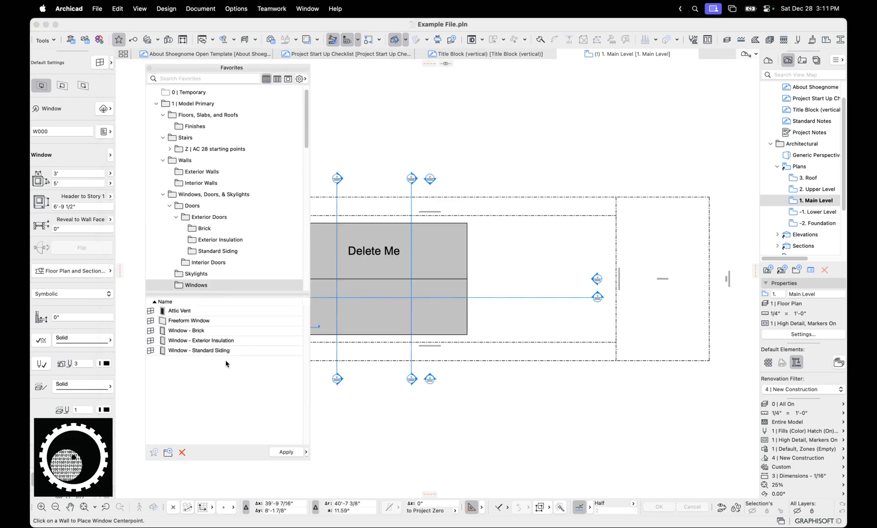
Step: Apply the Window - Standard Siding favorite, place it as W000 in the exterior wall and select it
click(199, 350)
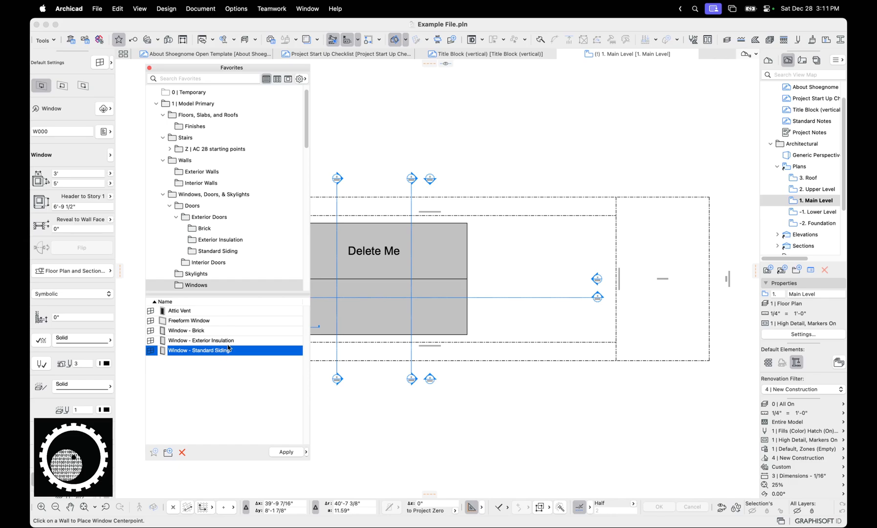
click(188, 330)
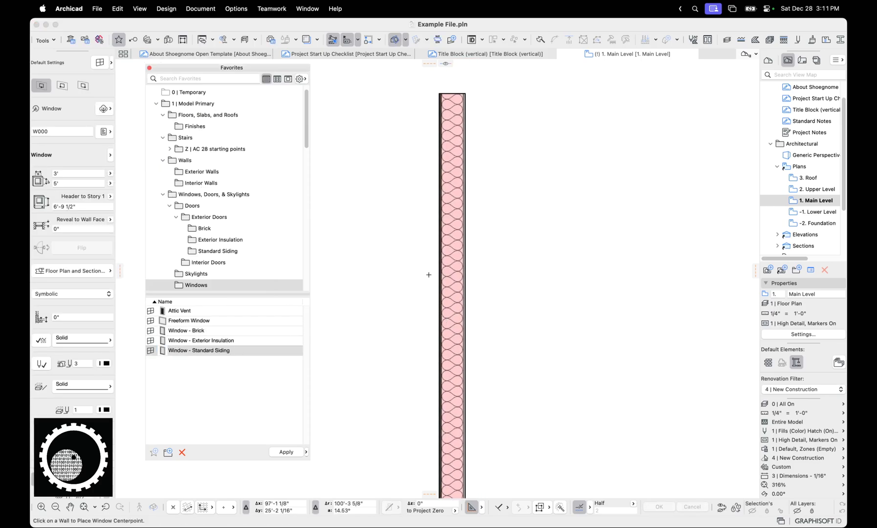
click(451, 274)
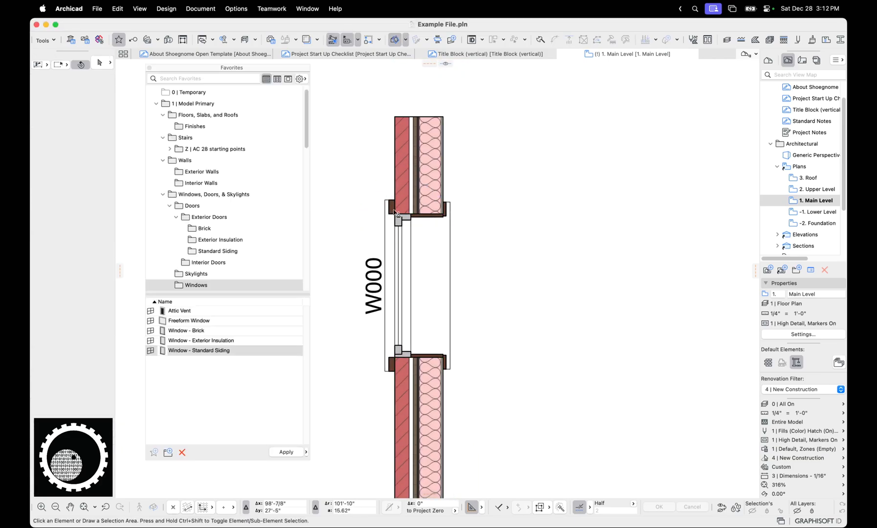
click(418, 283)
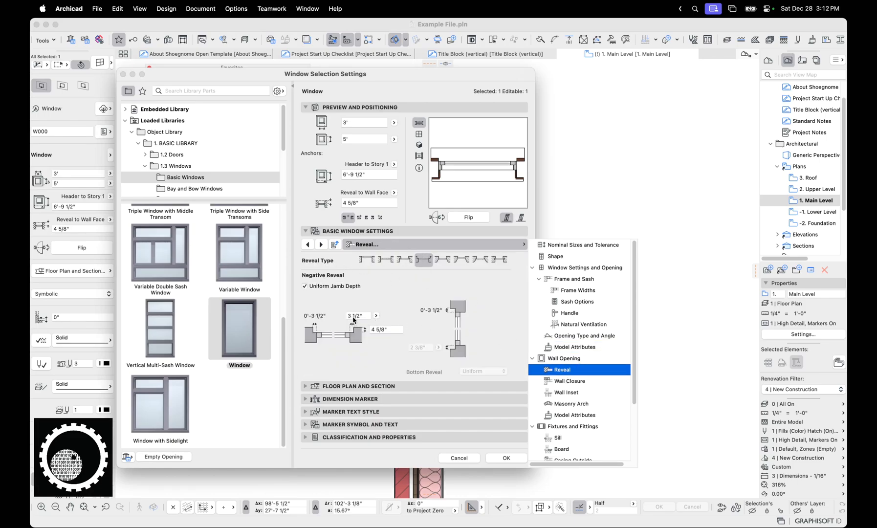
Step: Review the window's 3 1/2" and 4 5/8" reveal depths and close its settings unchanged
click(358, 315)
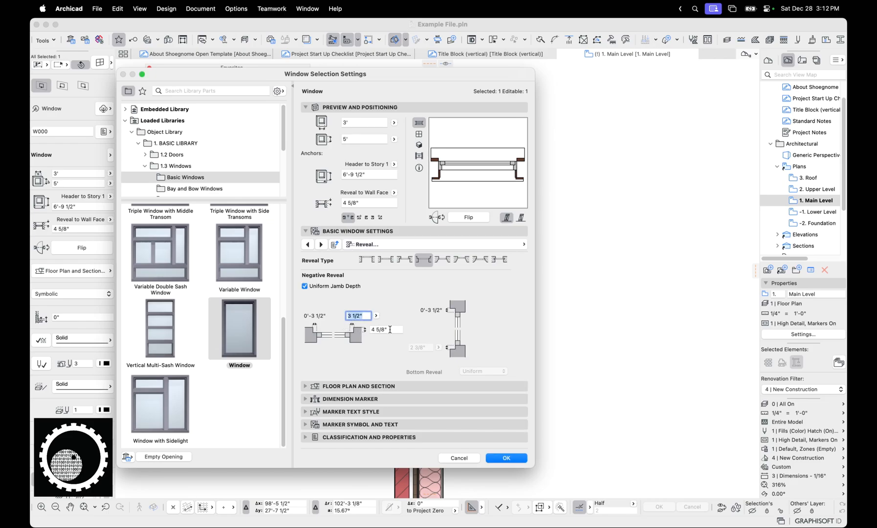
click(386, 329)
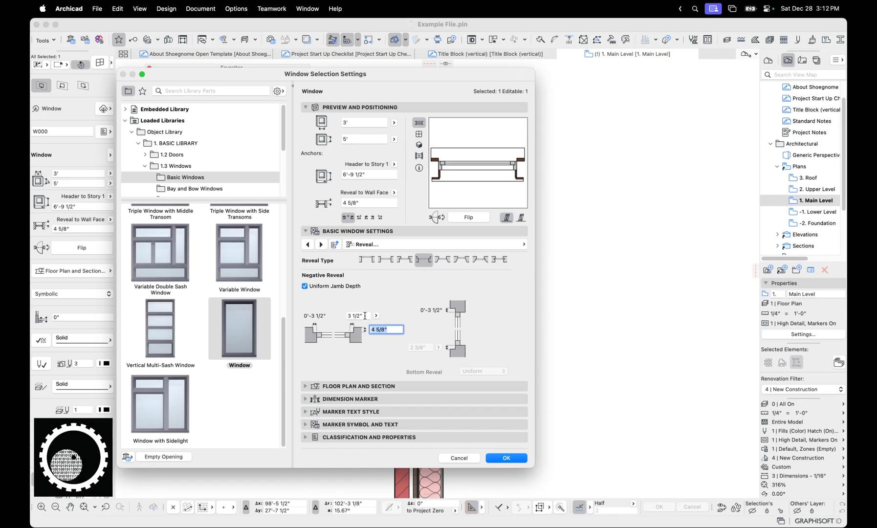
click(505, 457)
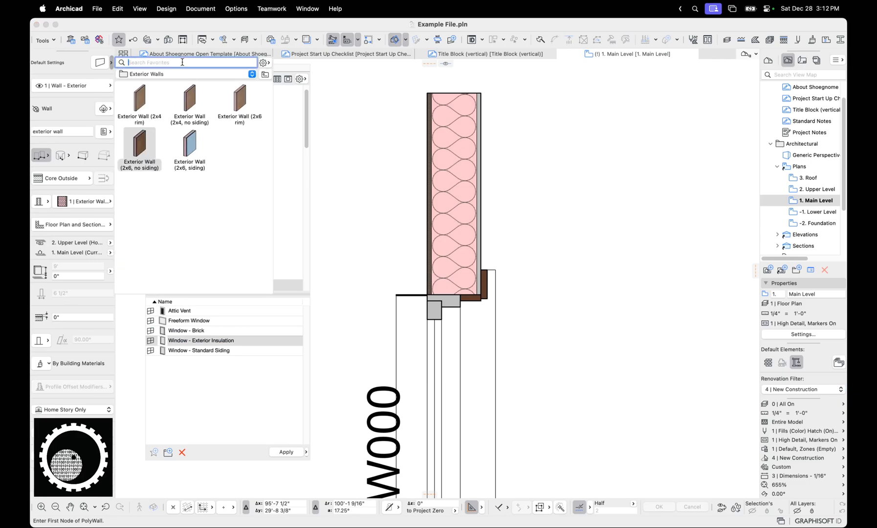
Step: Search the Favorites palette for 'ext' and 'insu' wall favorites
text(exterioe)
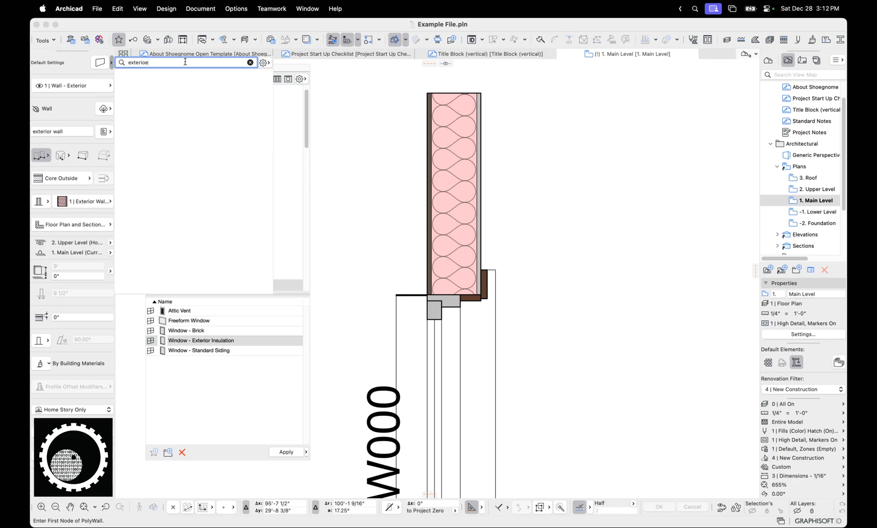
text(insu)
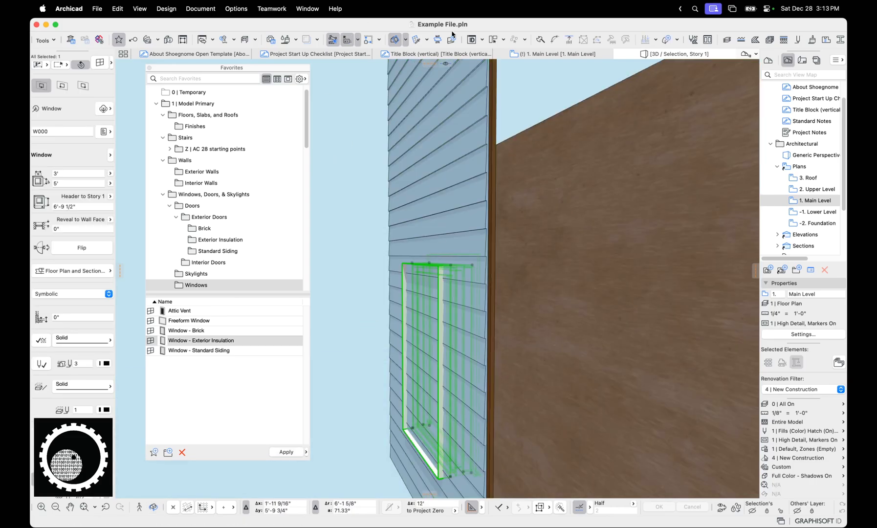
click(451, 39)
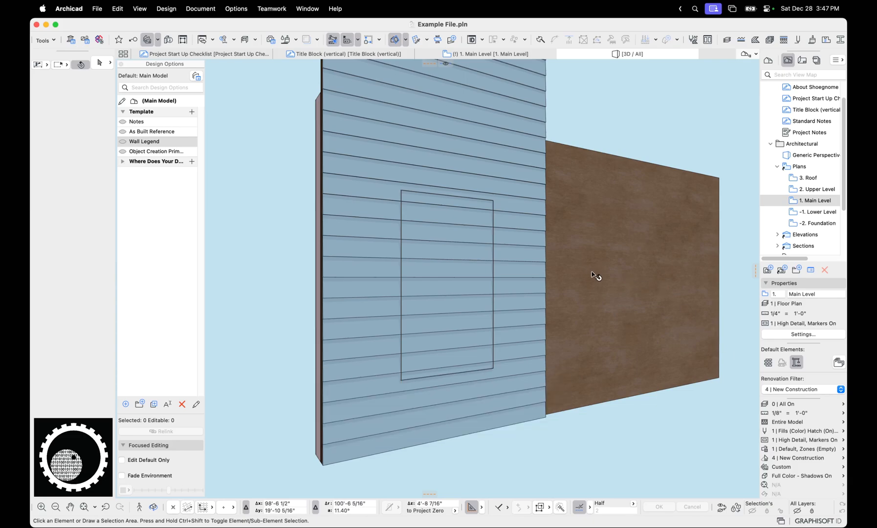
mouse_move(623, 185)
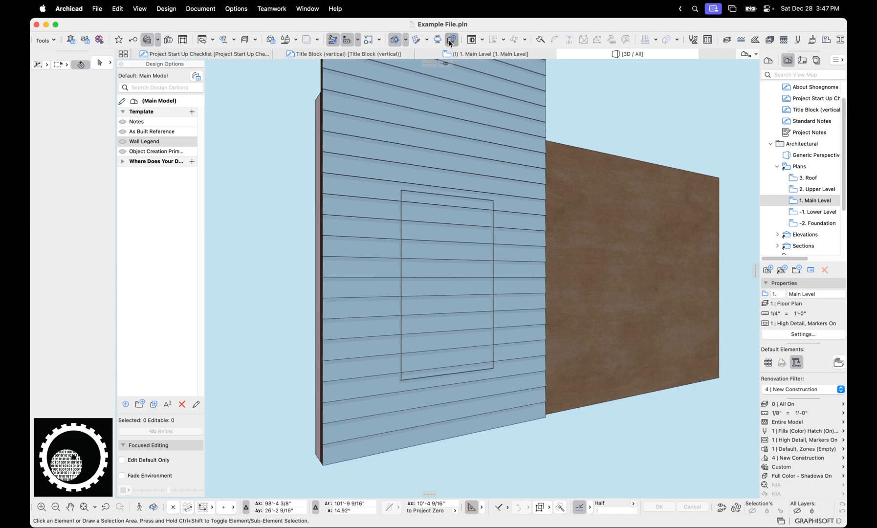
Step: Bring up the Create Openings palette and move it aside over the 3D view
click(450, 40)
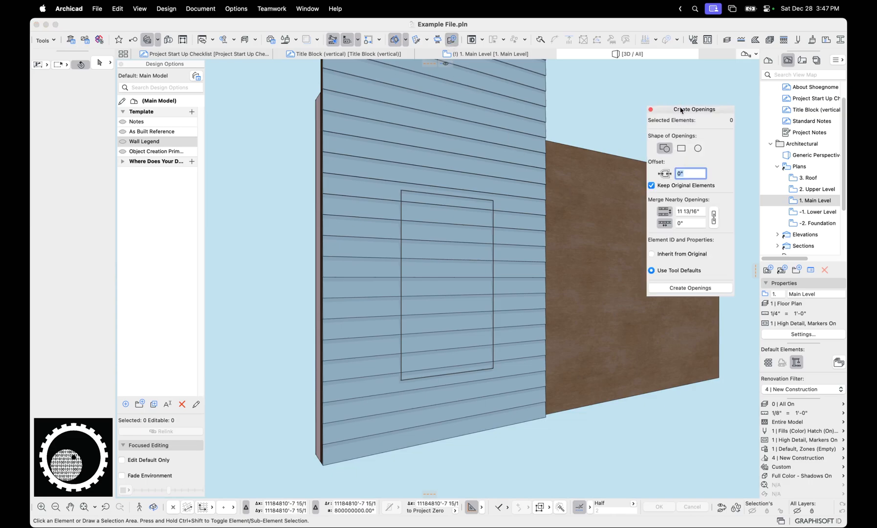
drag(690, 109, 677, 115)
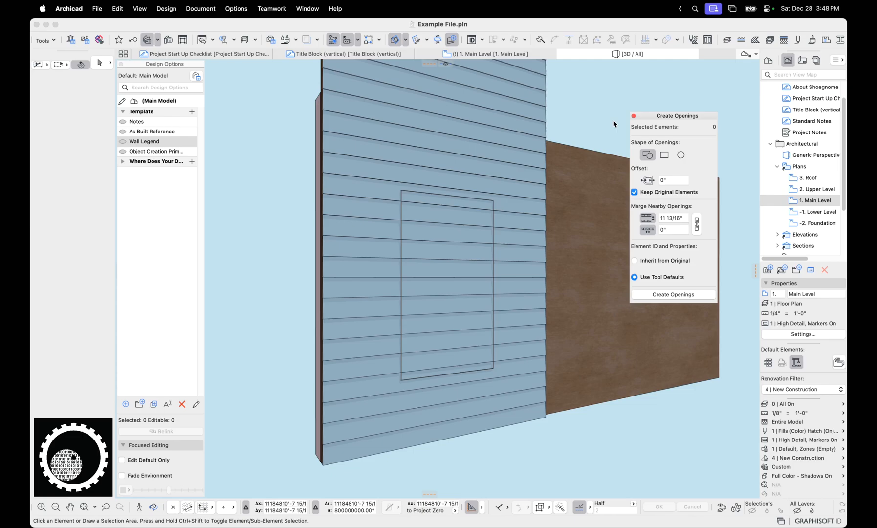
mouse_move(606, 112)
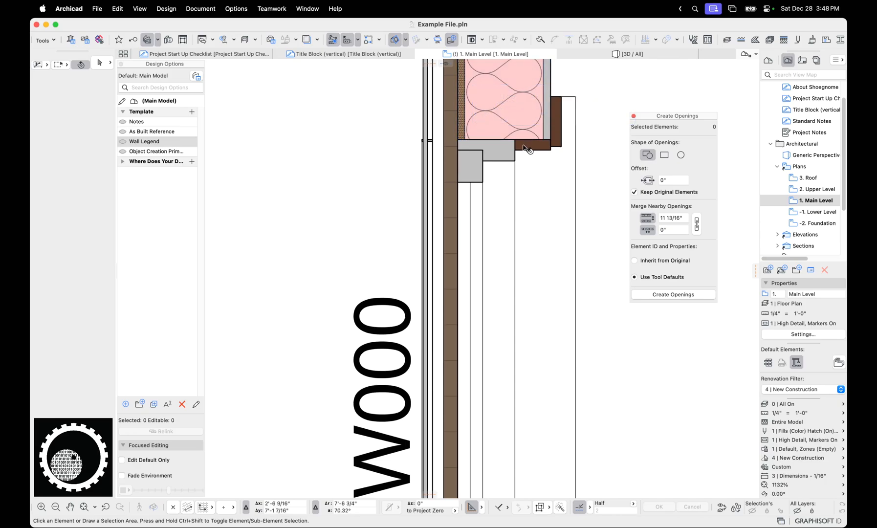
mouse_move(525, 146)
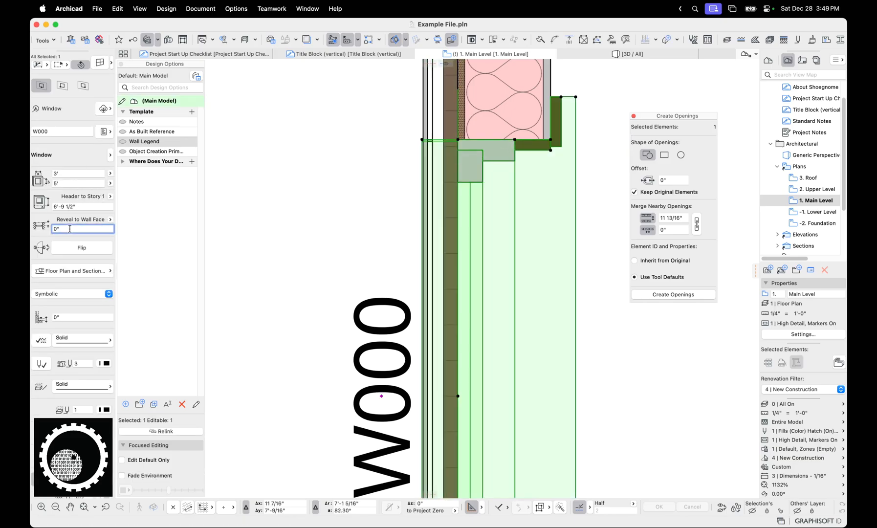
Step: Try a -1" Reveal to Wall Face on window W000, check it in 3D, and leave it at 0"
text(-1)
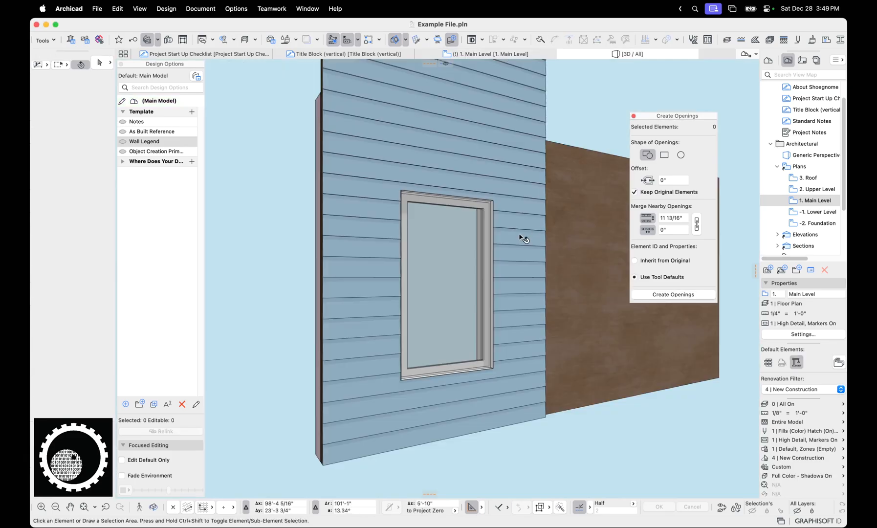
click(446, 286)
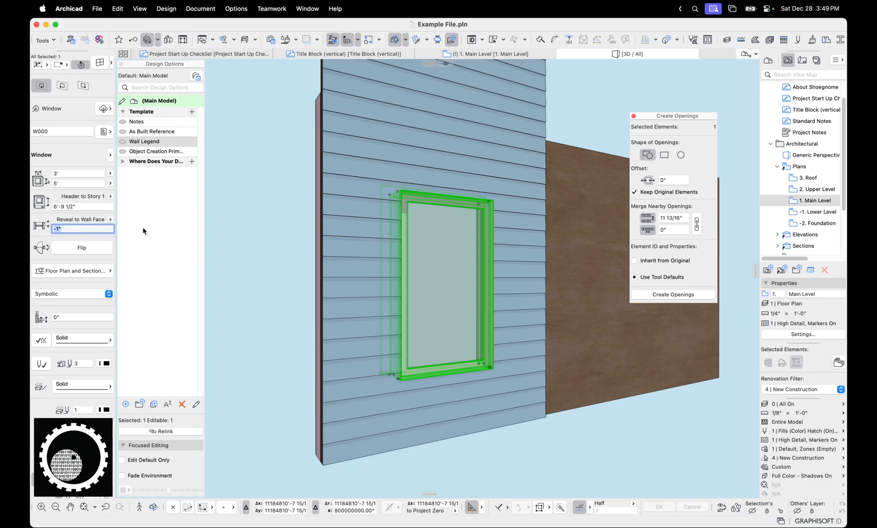
click(308, 193)
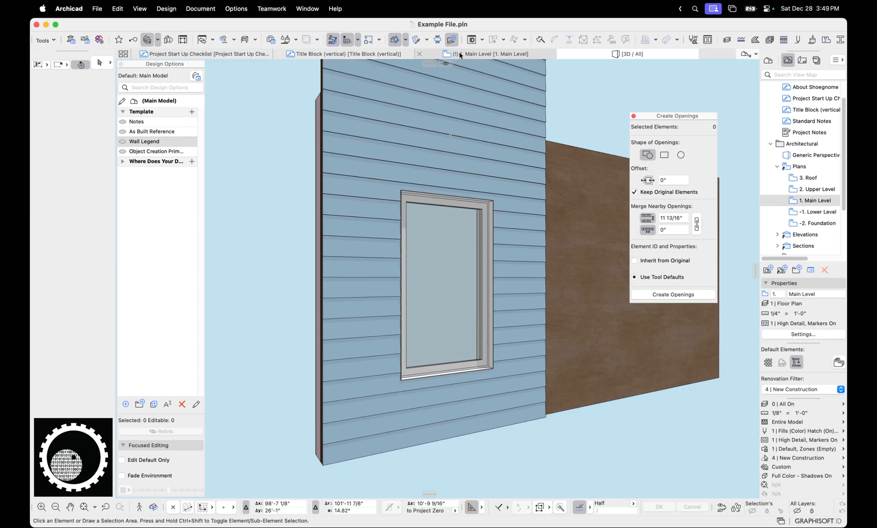
click(491, 54)
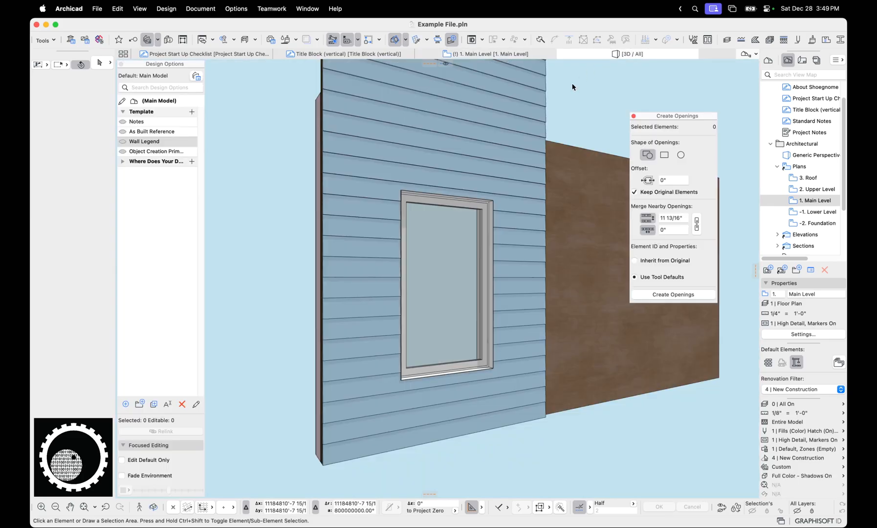
click(447, 286)
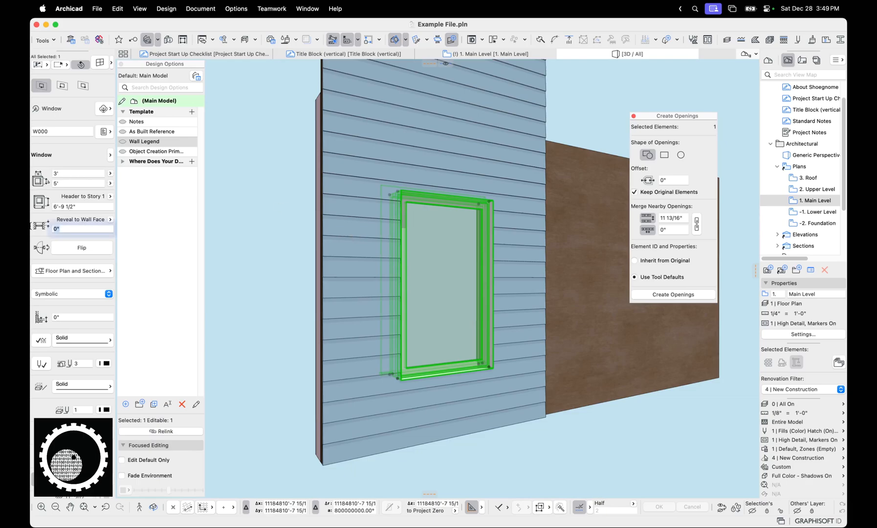
text(-1")
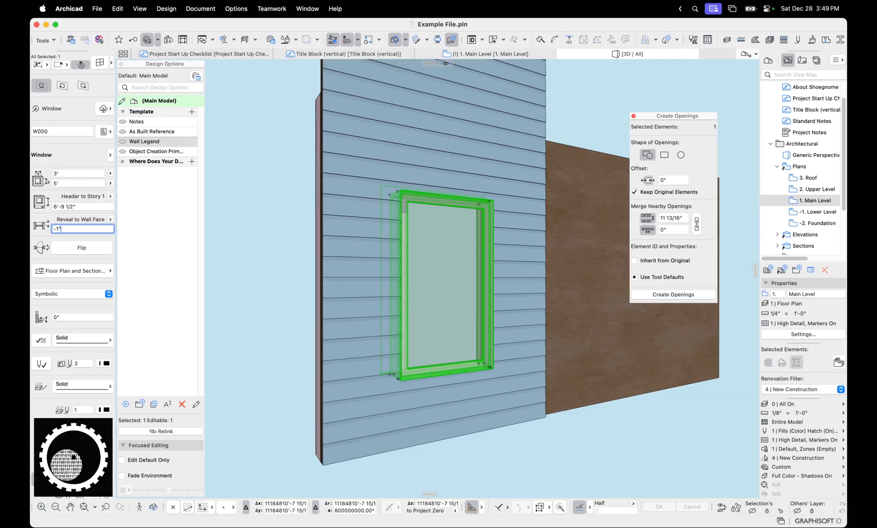
text(0")
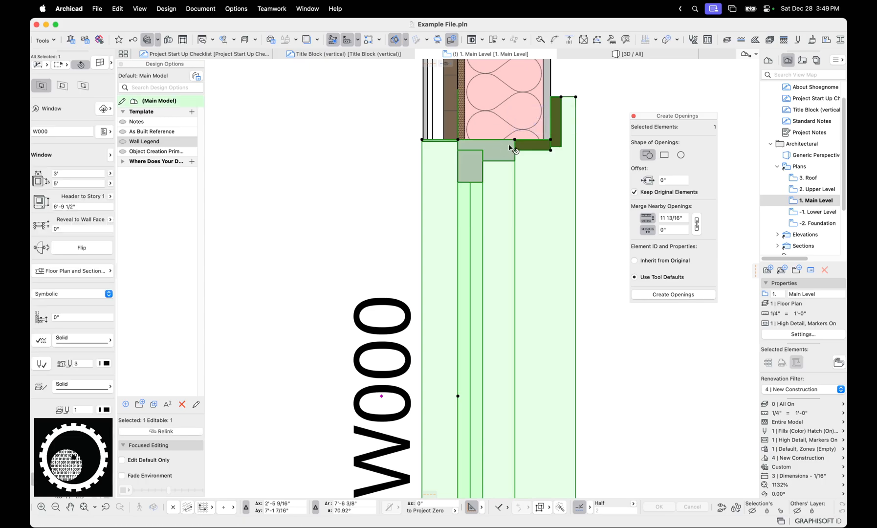
mouse_move(508, 146)
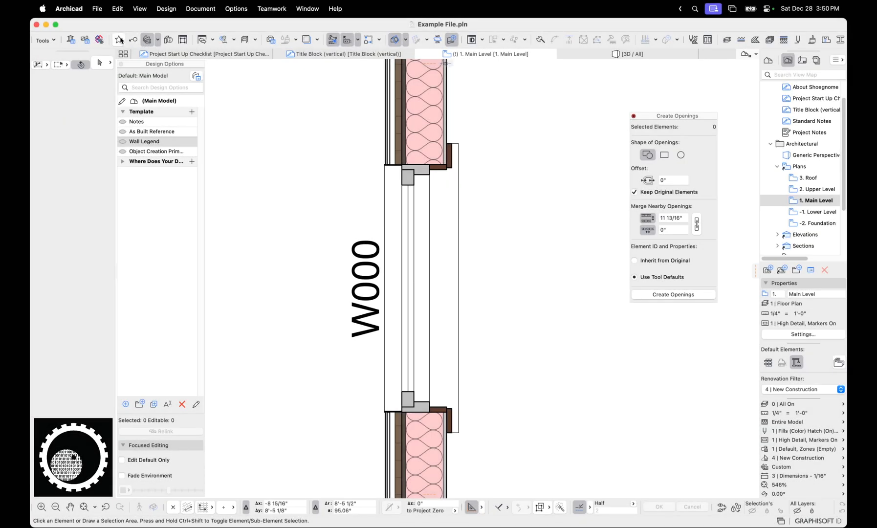
Step: Show the Favorites palette and the Model View Options for High Detail, Markers On
click(118, 40)
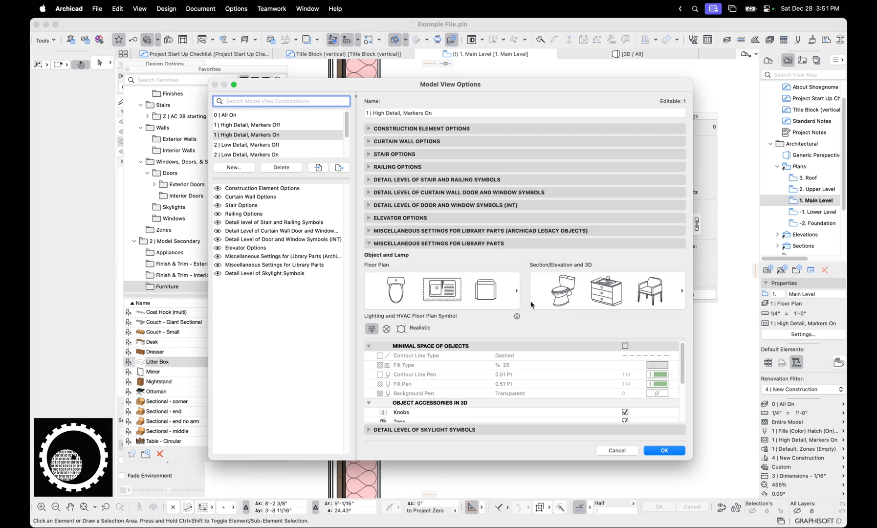
mouse_move(583, 308)
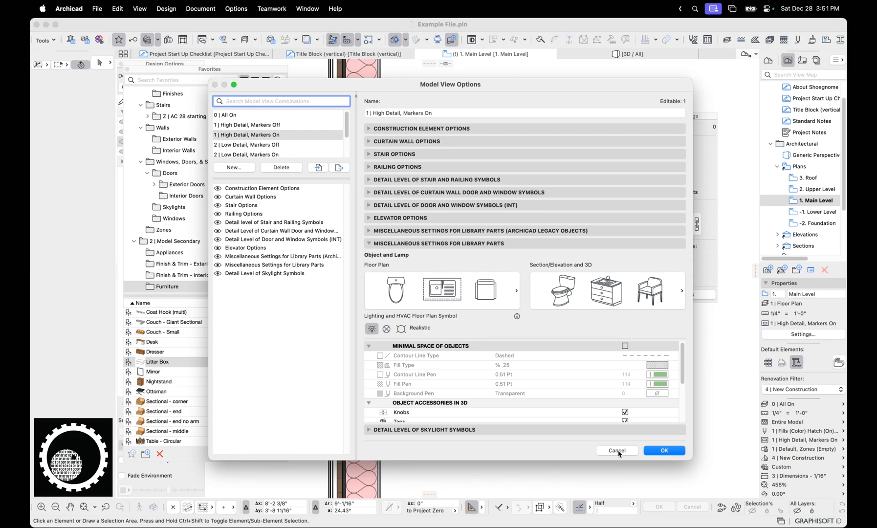
click(280, 102)
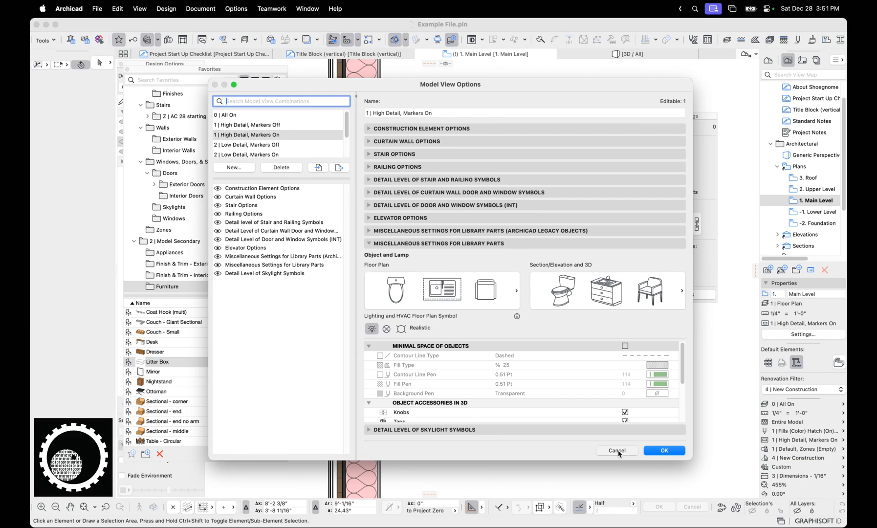
Step: Cancel Model View Options and toggle the Cooktop - electric favorite's 3D detail from Simplified back to by MVO
click(616, 450)
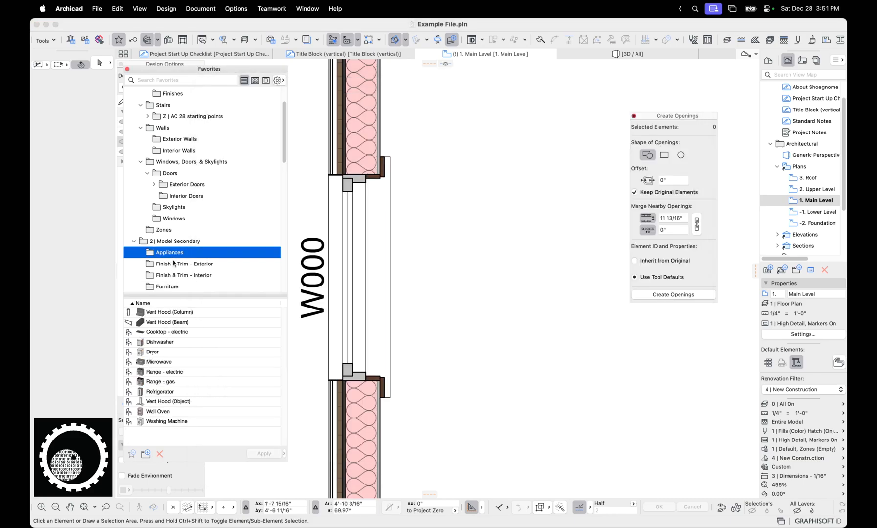
right_click(166, 331)
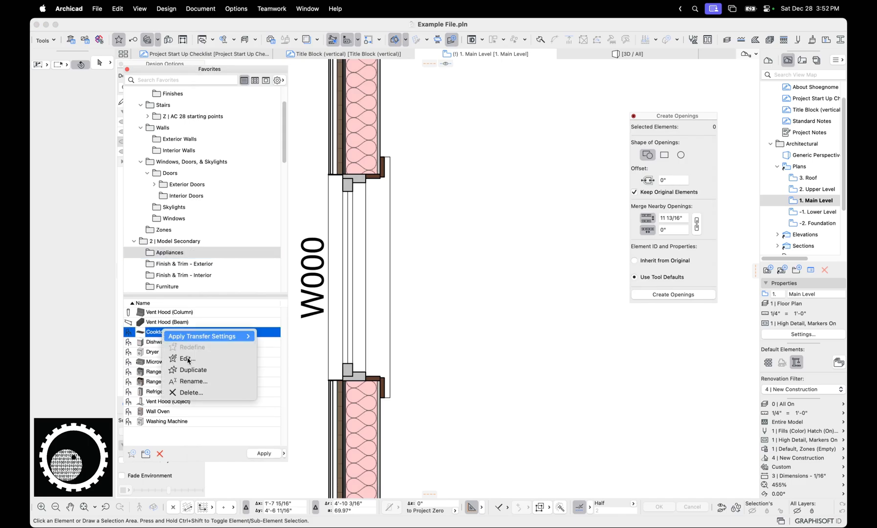
click(186, 359)
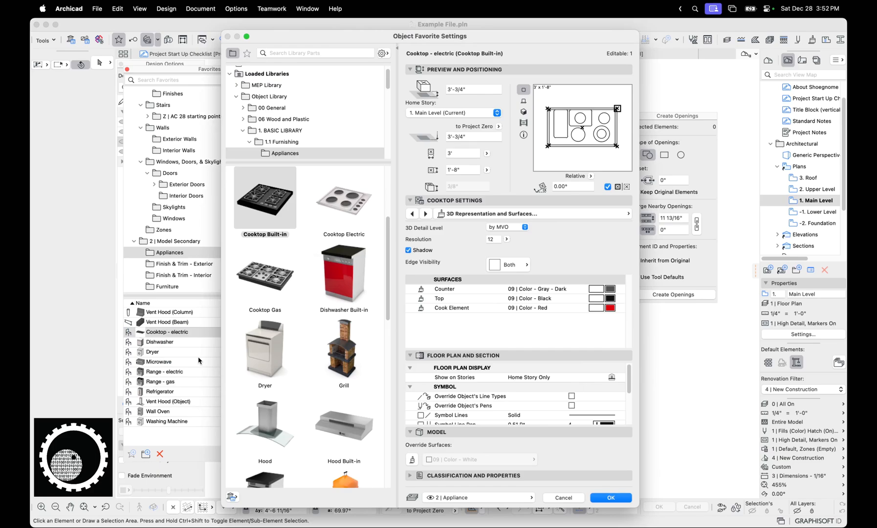
mouse_move(219, 358)
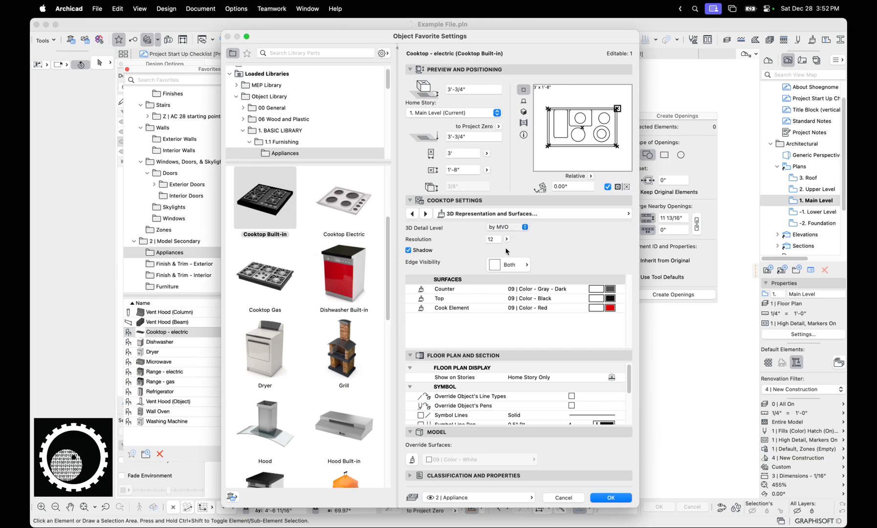
mouse_move(507, 253)
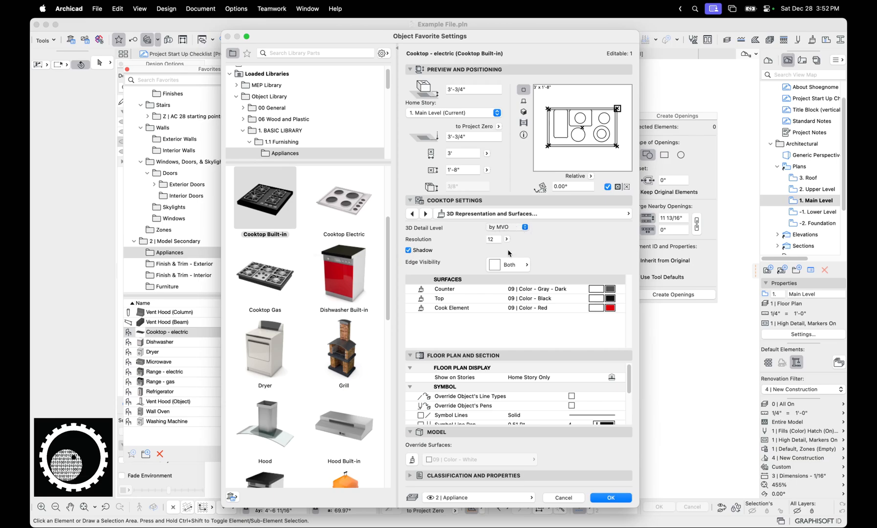
click(506, 226)
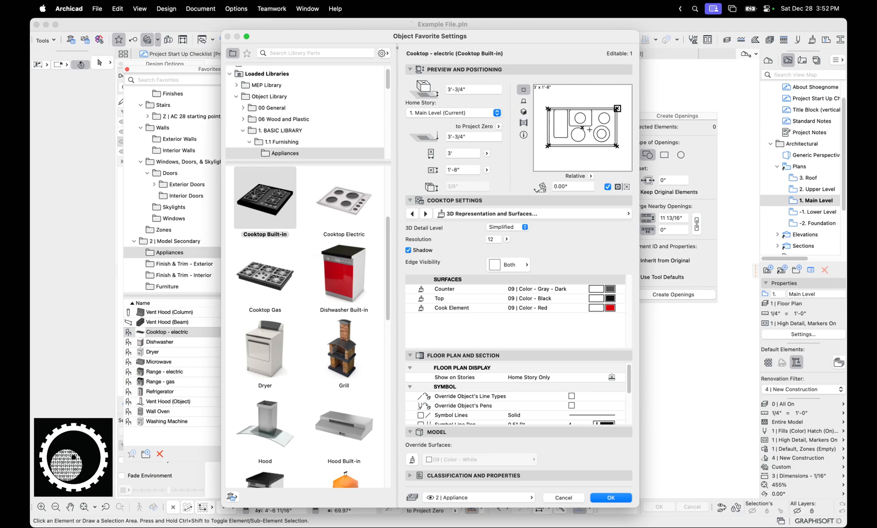
click(534, 213)
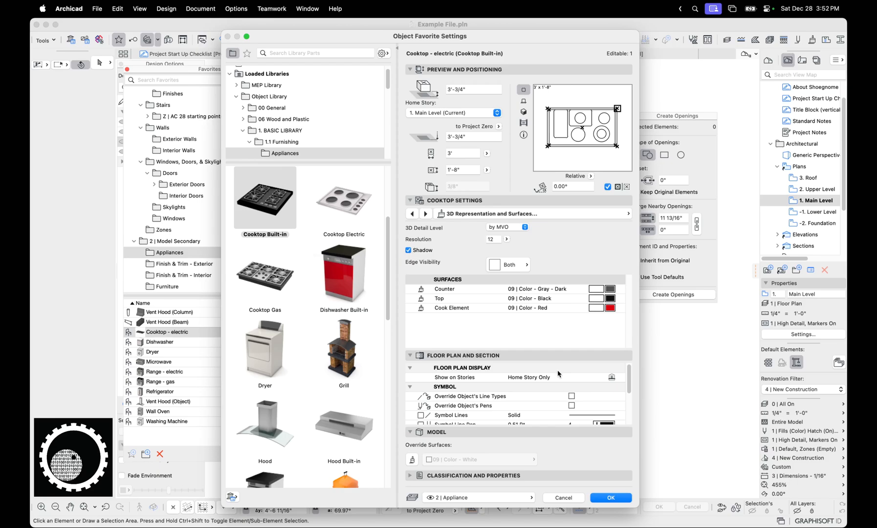
mouse_move(581, 479)
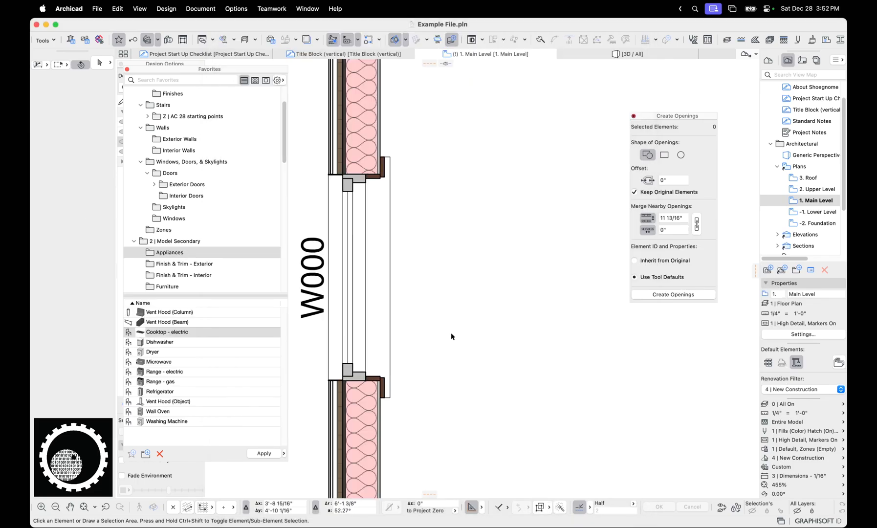
Step: Place the Bowl - Cat and Litter Box furniture favorites beside the wall, then clear them from the plan
click(166, 273)
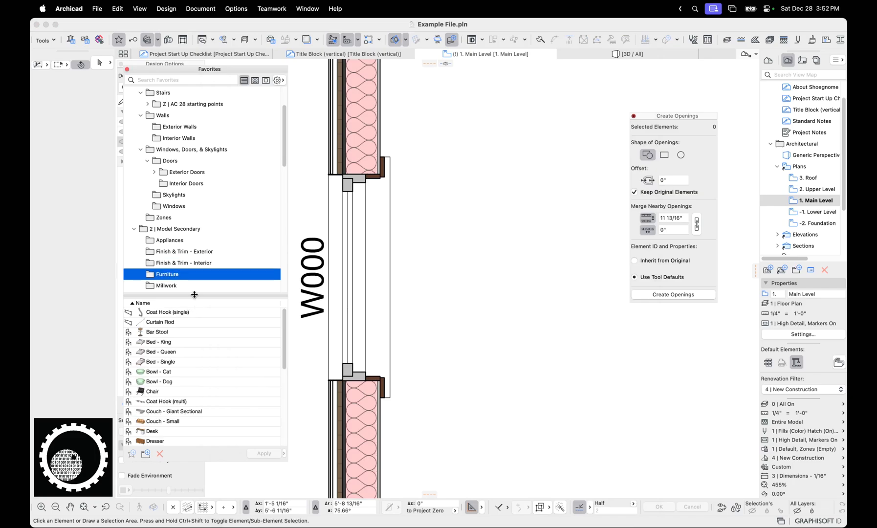
click(158, 372)
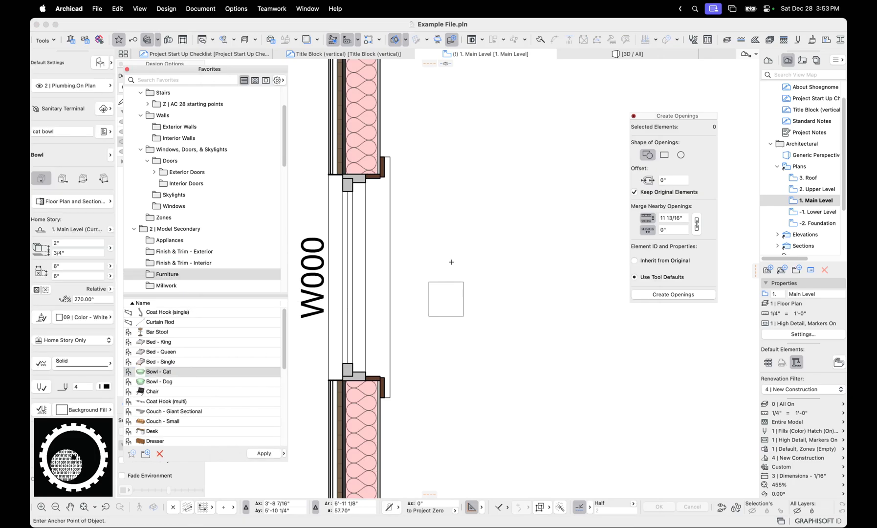
click(159, 382)
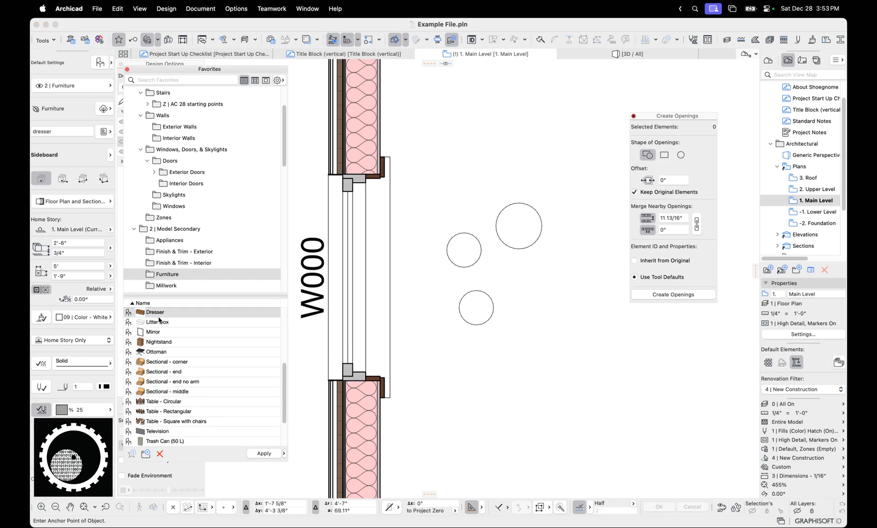
click(158, 321)
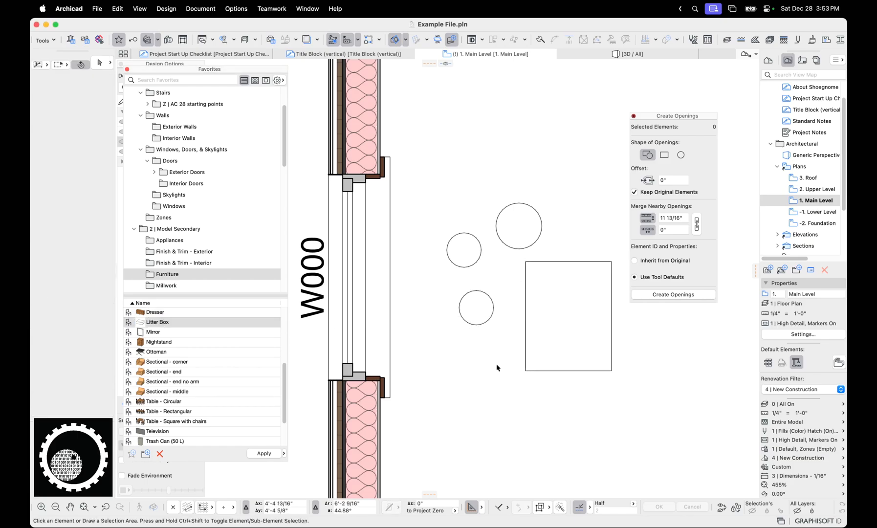
mouse_move(520, 390)
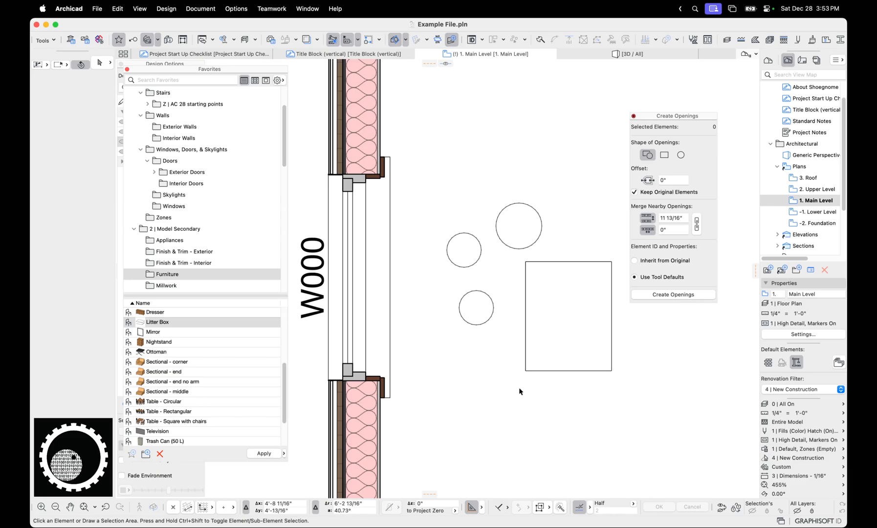
click(568, 315)
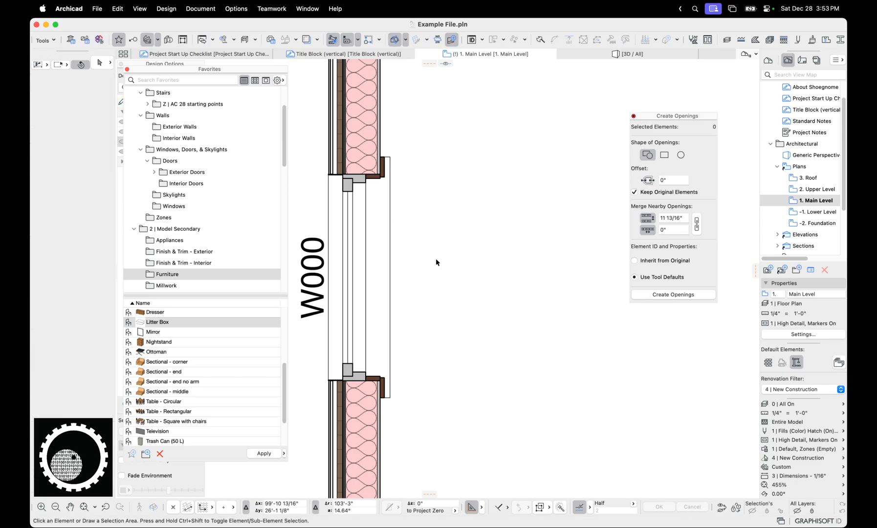
mouse_move(338, 269)
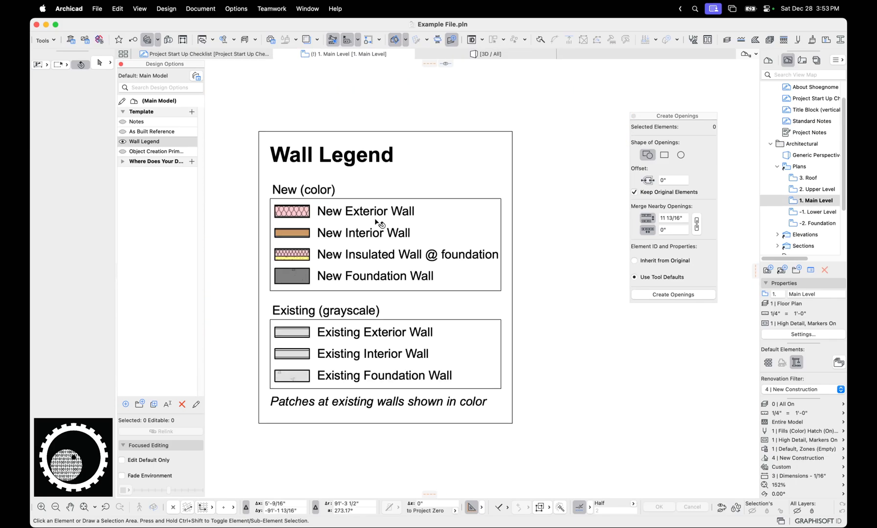
Step: Inspect the New Exterior Wall sample in the Wall Legend by selecting and deselecting it
click(291, 211)
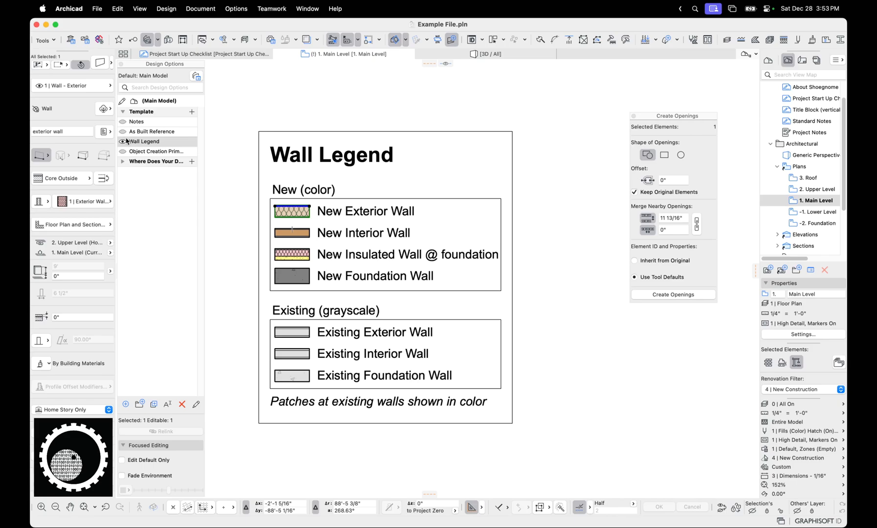
click(144, 141)
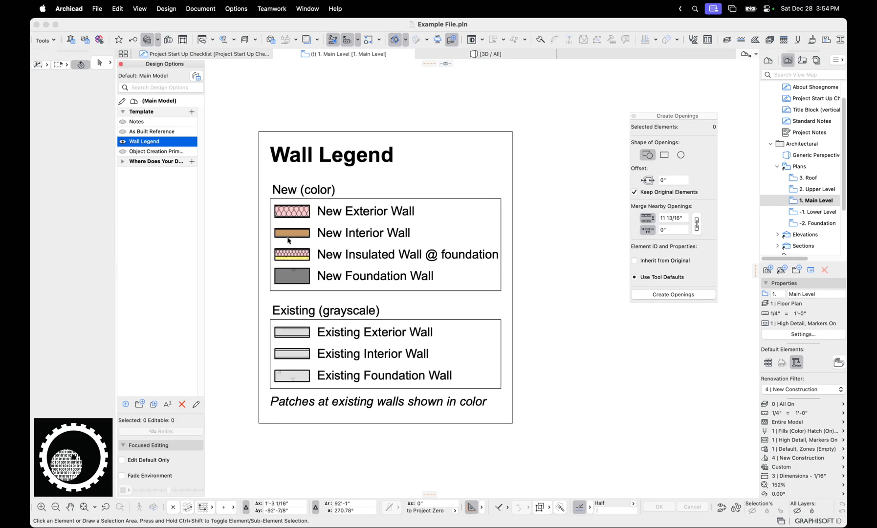
click(291, 211)
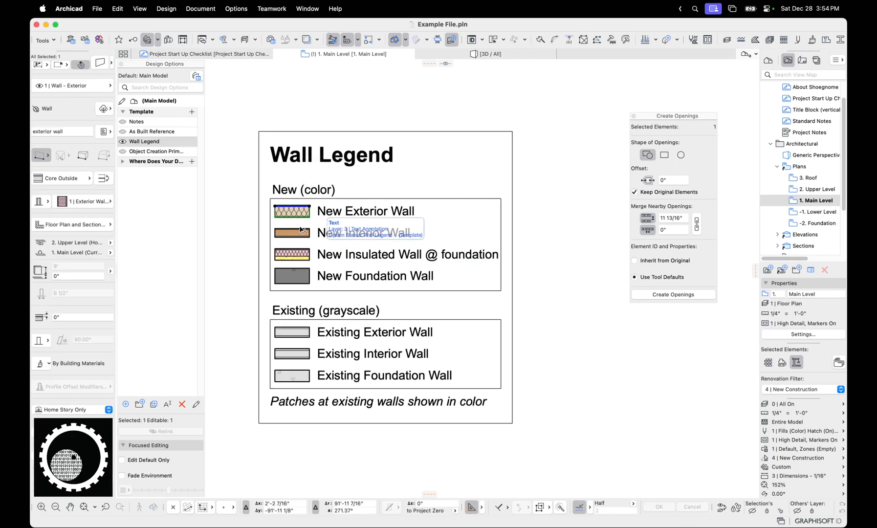
click(145, 141)
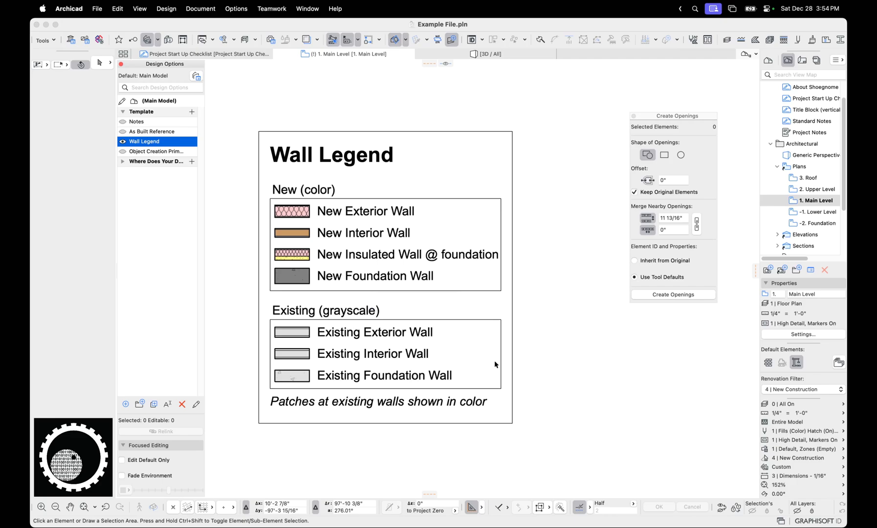
mouse_move(538, 376)
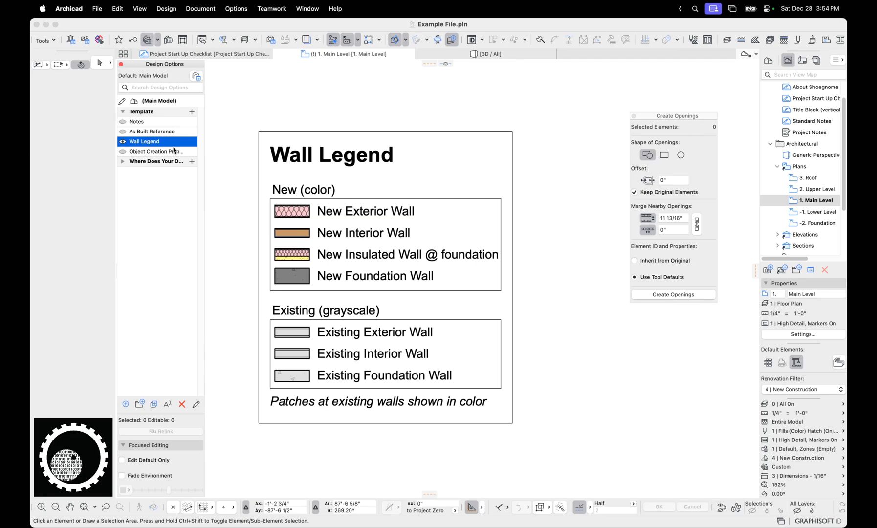
mouse_move(397, 203)
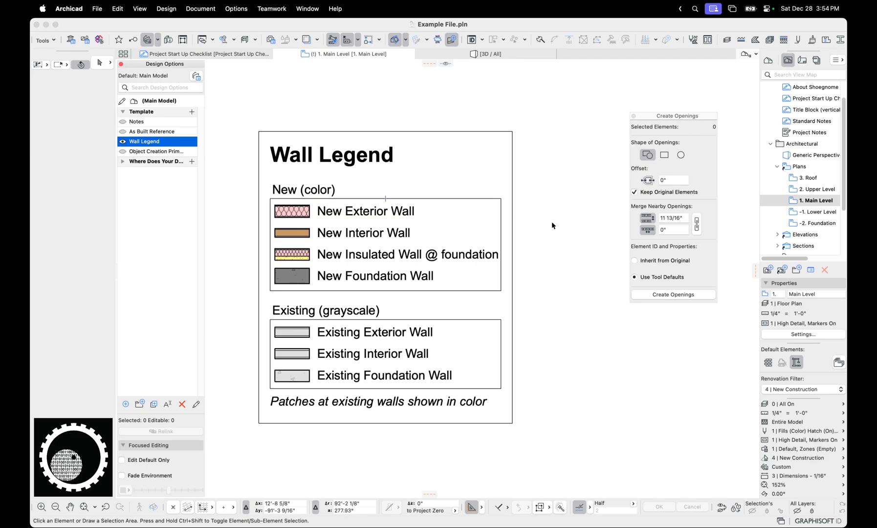
mouse_move(537, 230)
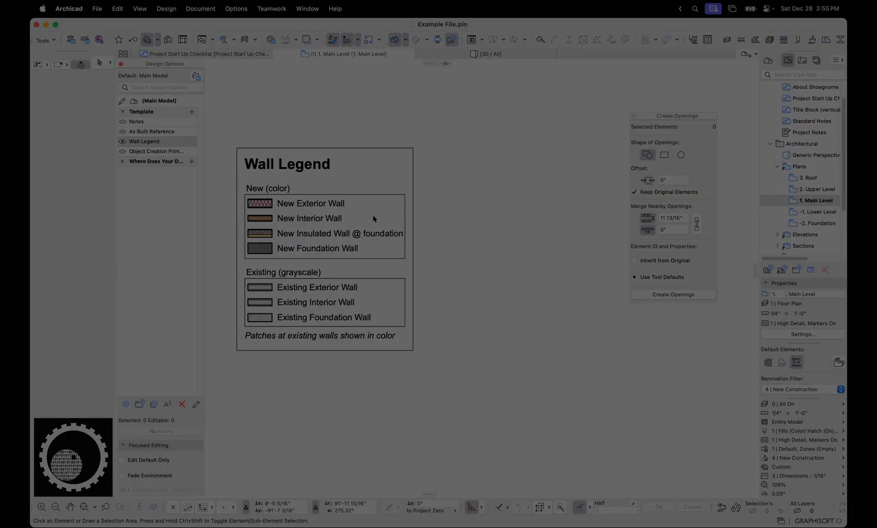
Step: Activate the Then, Now, Soon option with its data pie charts and show the Keynotes list
click(149, 171)
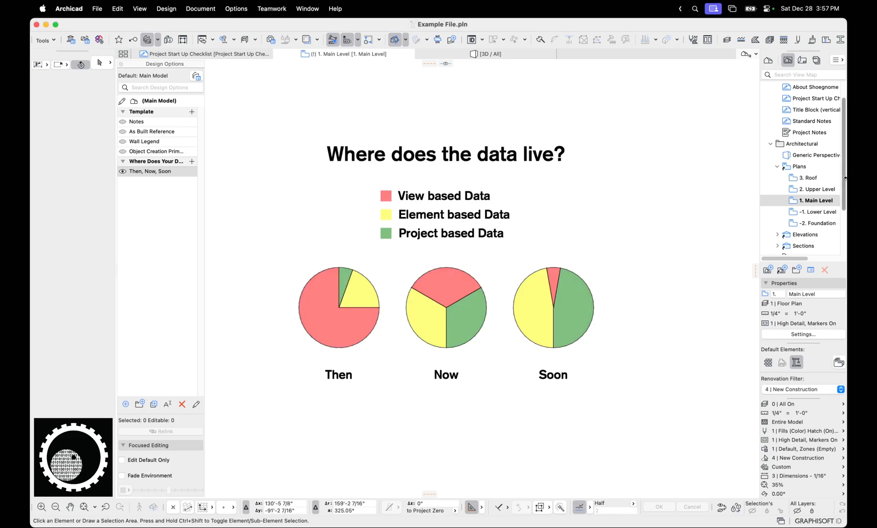
click(769, 40)
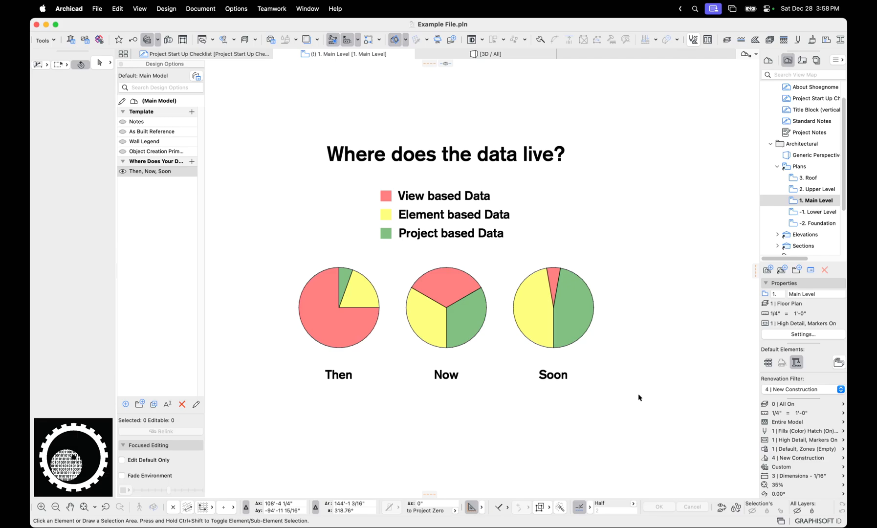
mouse_move(222, 134)
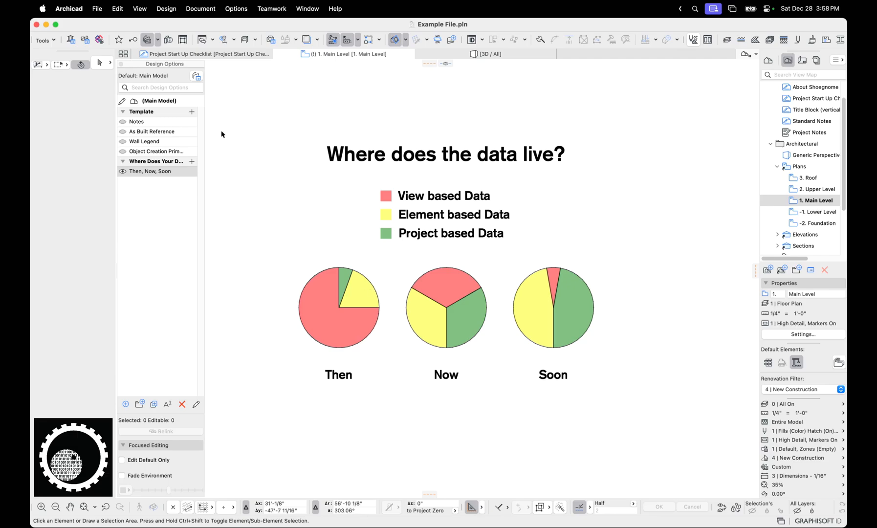
click(133, 39)
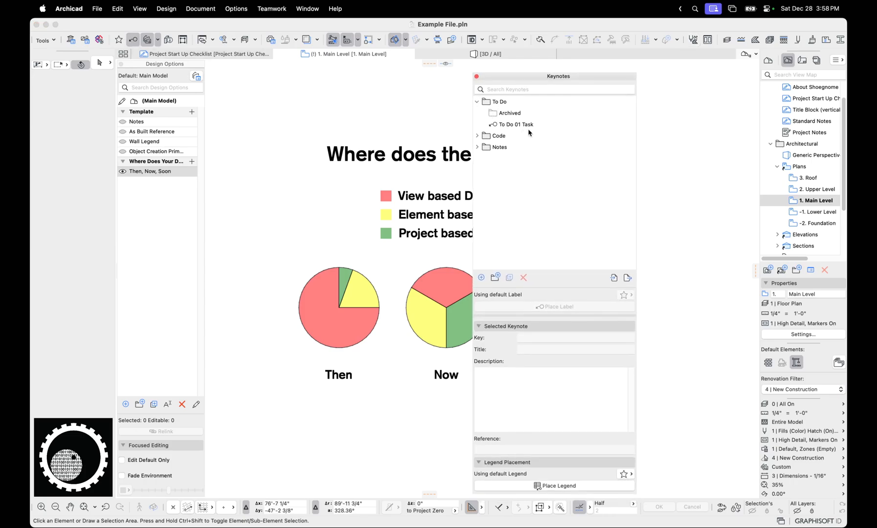
Step: Add a To Do keynote titled 'window fix' described 'the client said on this day to'
click(515, 124)
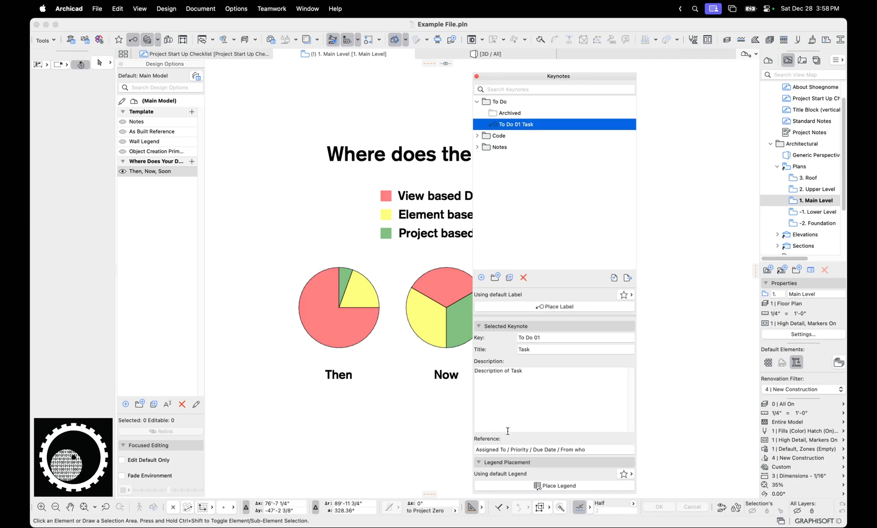
click(480, 278)
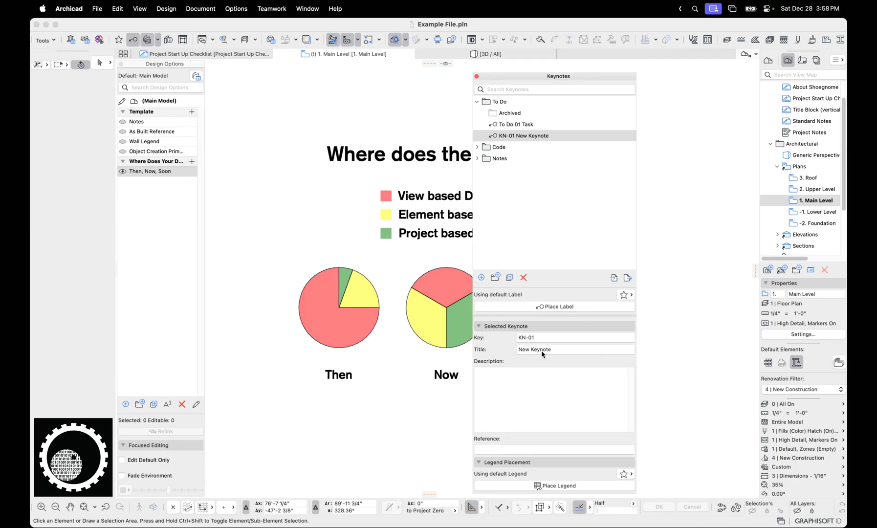
double_click(533, 349)
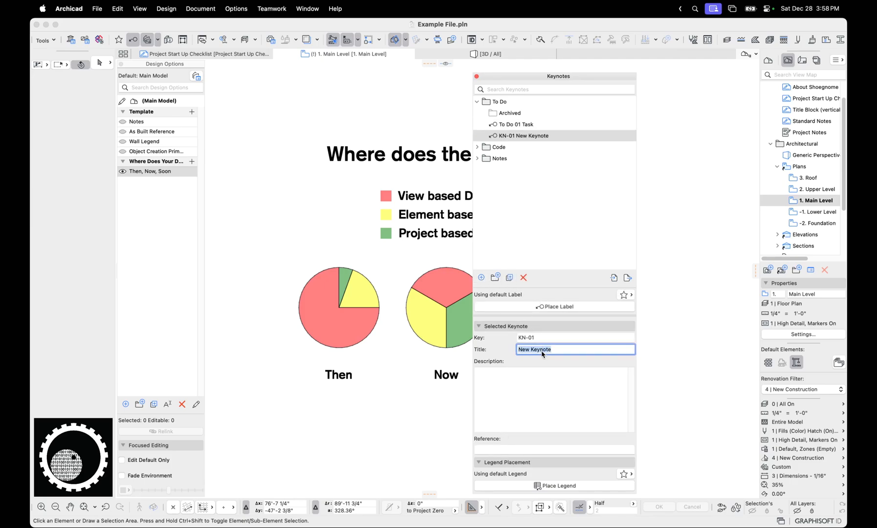
text(window fix)
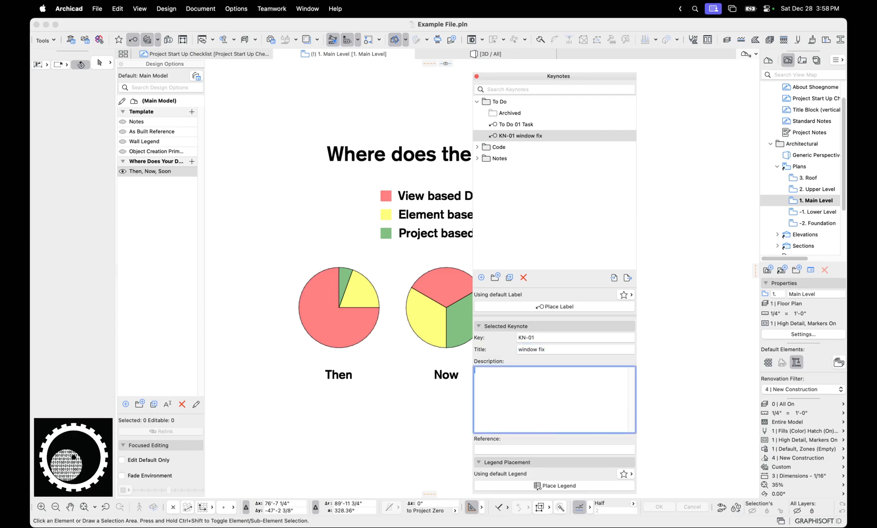
text(the client)
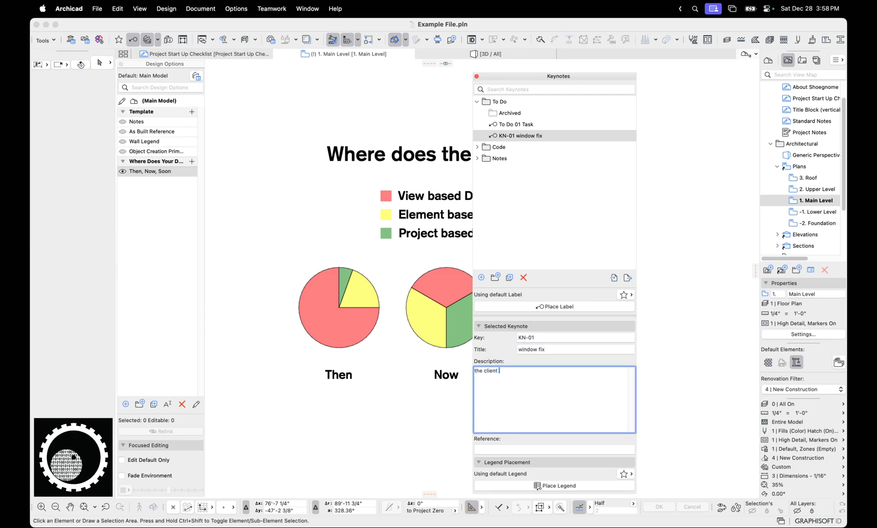
text(said on this day to do that)
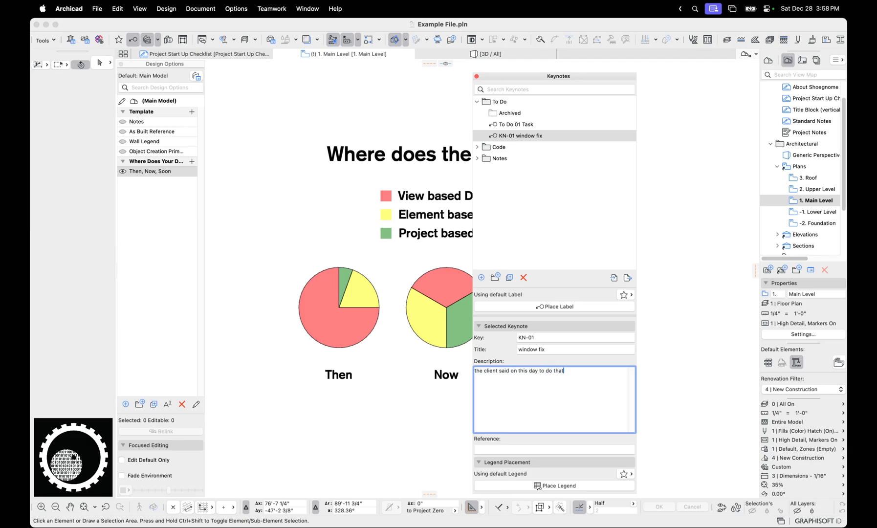
click(553, 449)
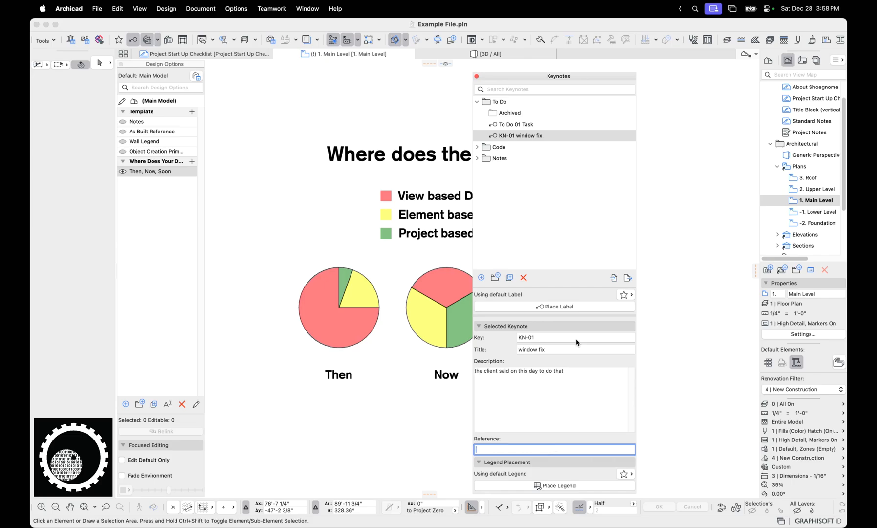
mouse_move(526, 147)
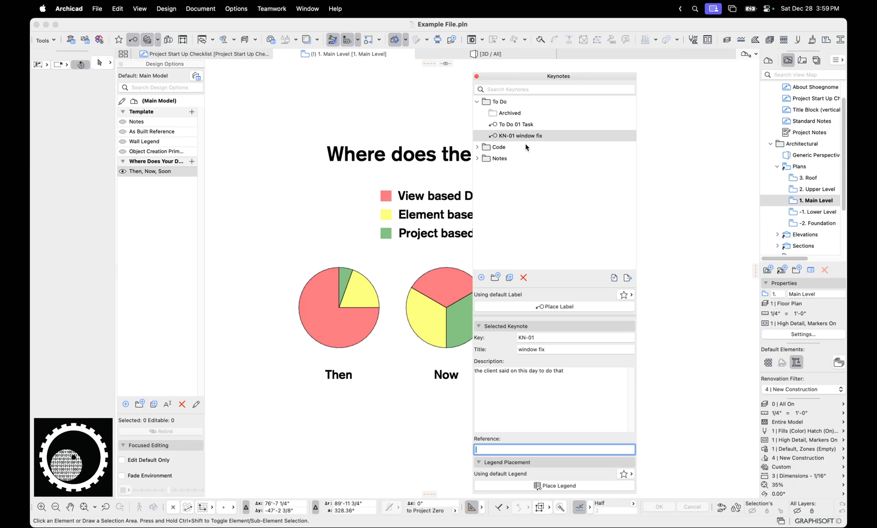
mouse_move(556, 259)
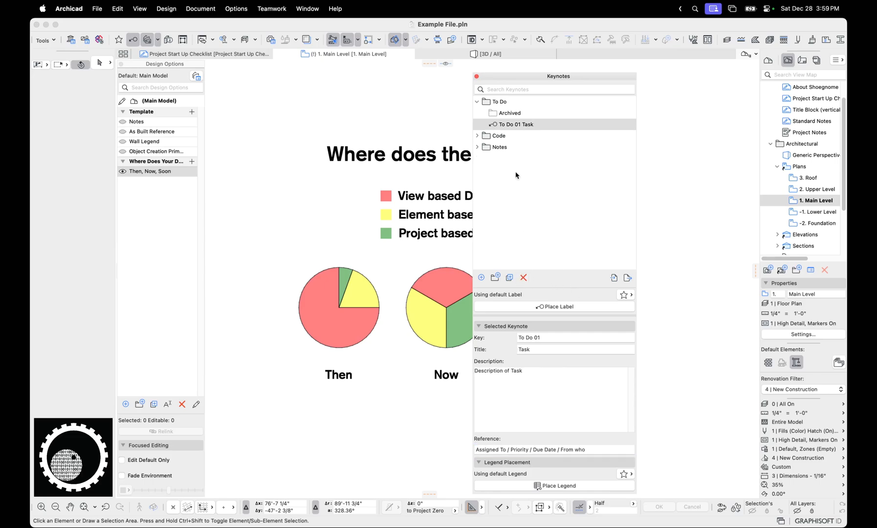
Step: Retitle code keynote C 01 to 23.032.932.d with reference IRC 2021
click(477, 135)
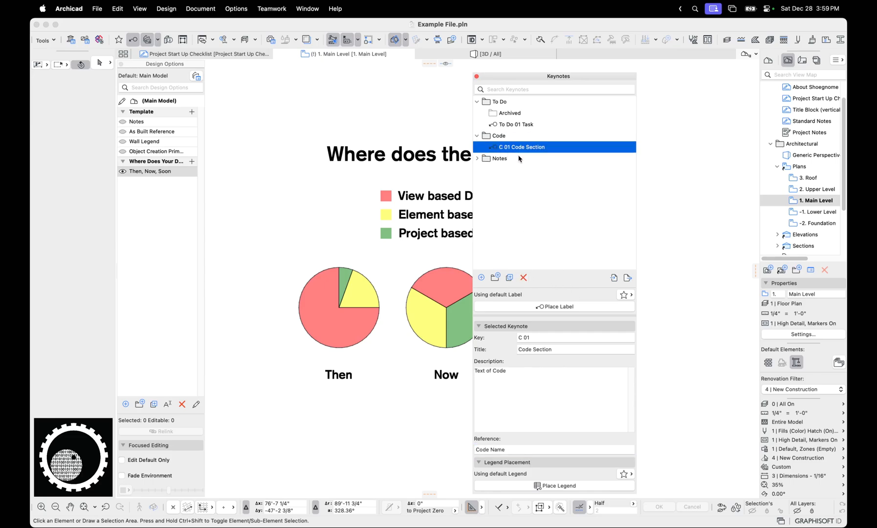
mouse_move(527, 177)
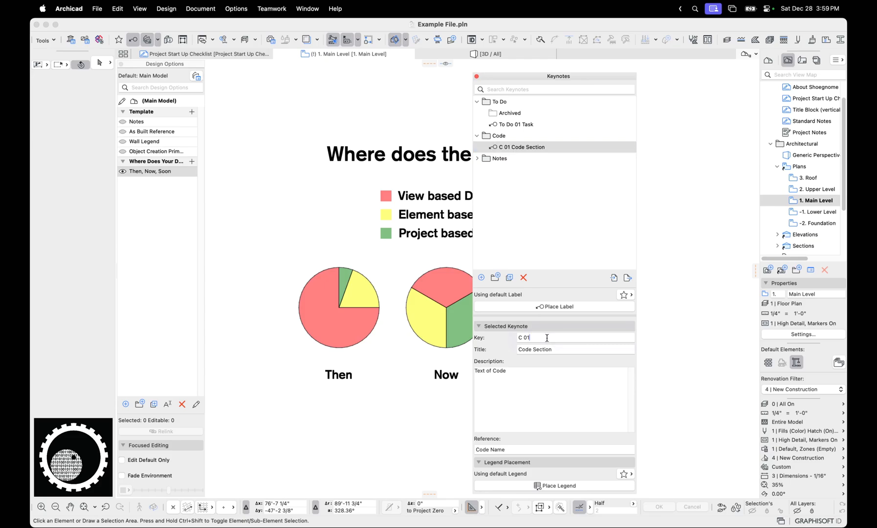
text(23.032.932.d)
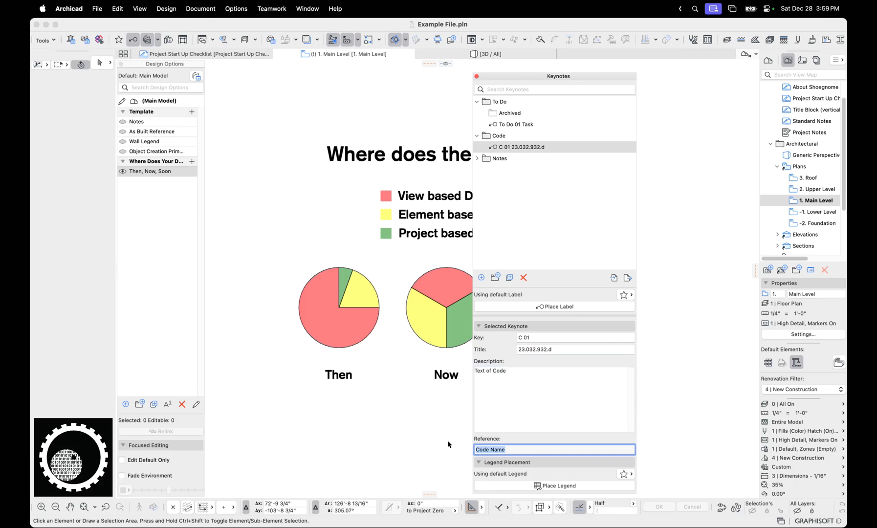
text(IRC 2021)
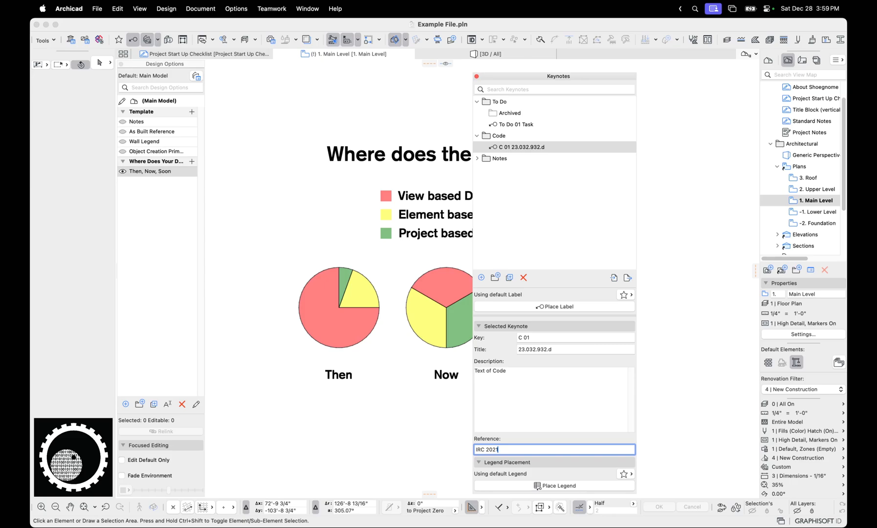
mouse_move(530, 297)
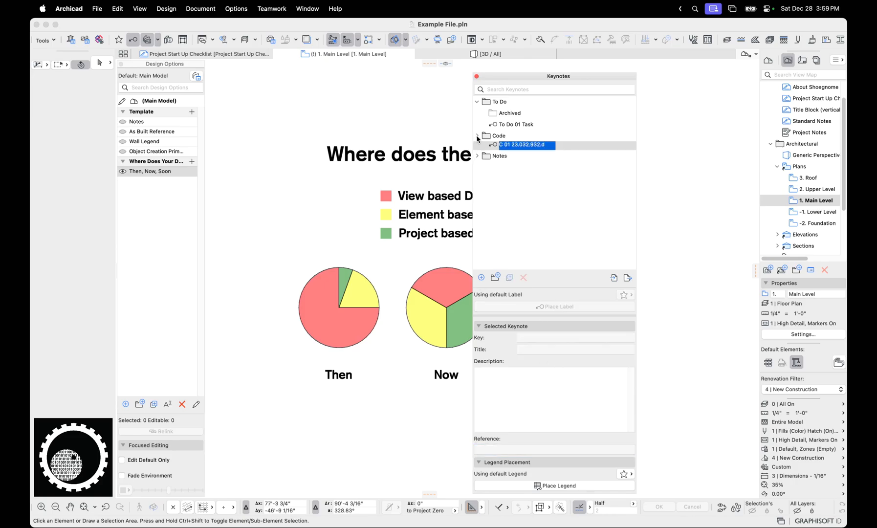
Step: On the Standard Notes sheet, expand Typical, Assembly and Demolition notes and select TN 01 Thermal break @ slab
click(478, 156)
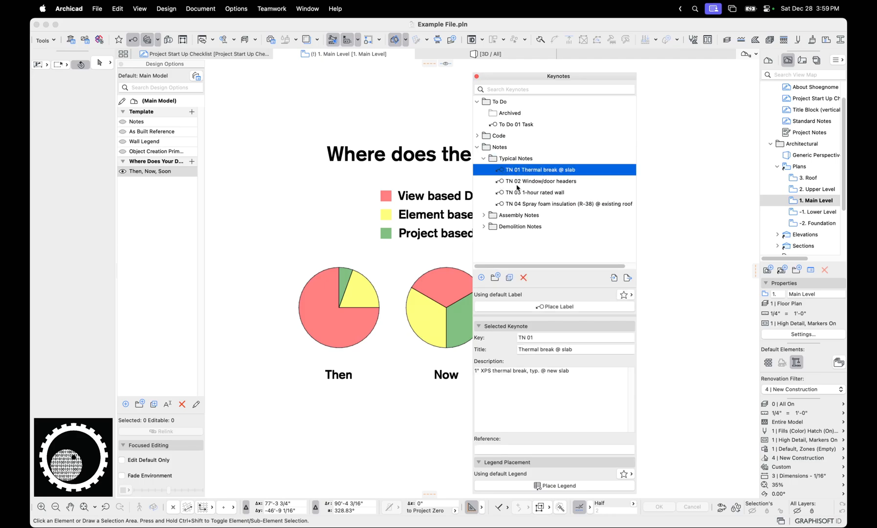
click(539, 181)
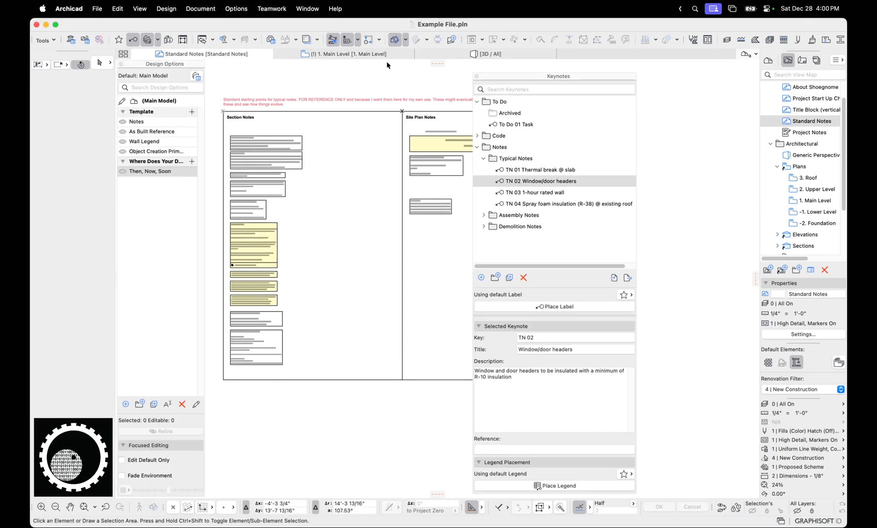
click(541, 170)
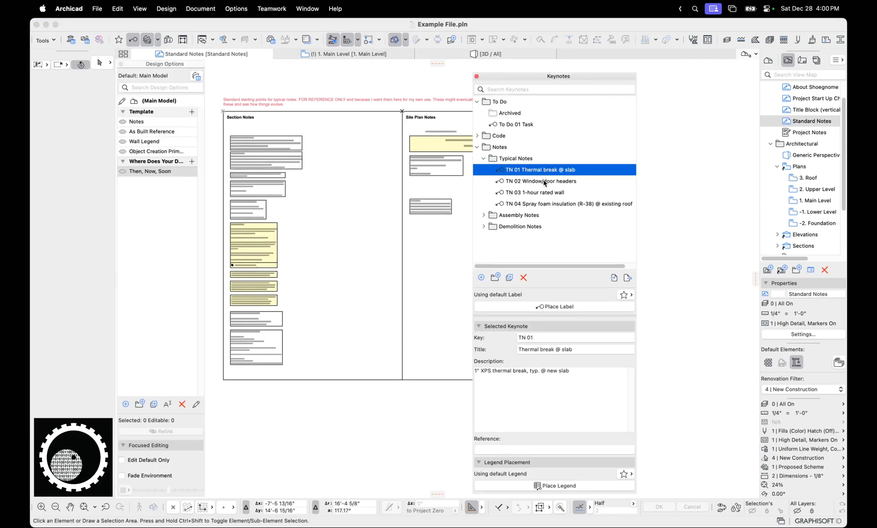
click(535, 191)
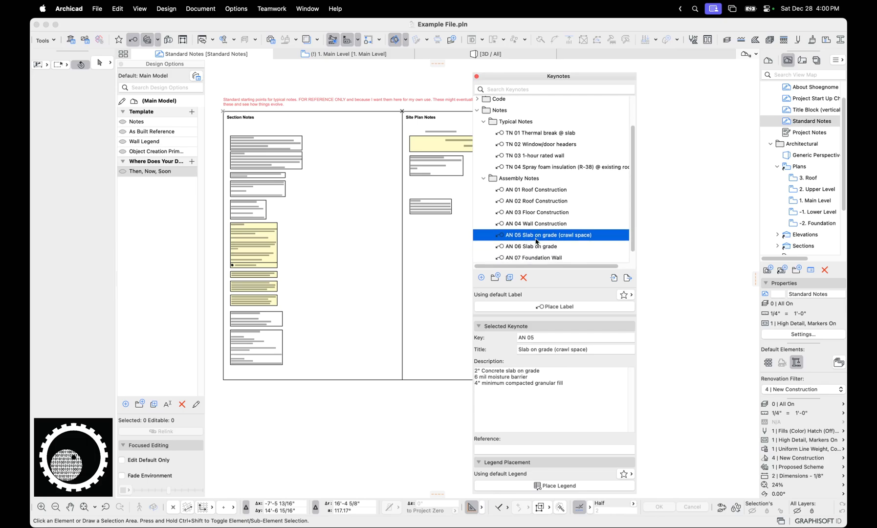
click(519, 199)
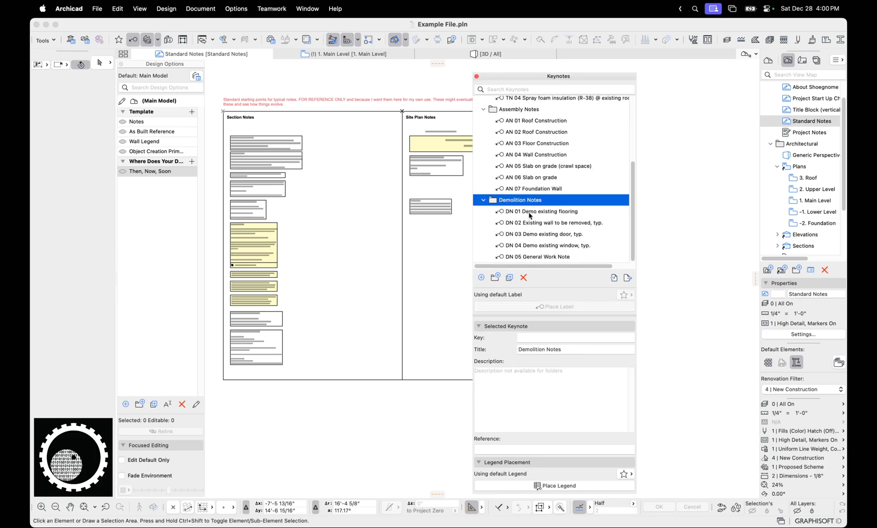
click(540, 211)
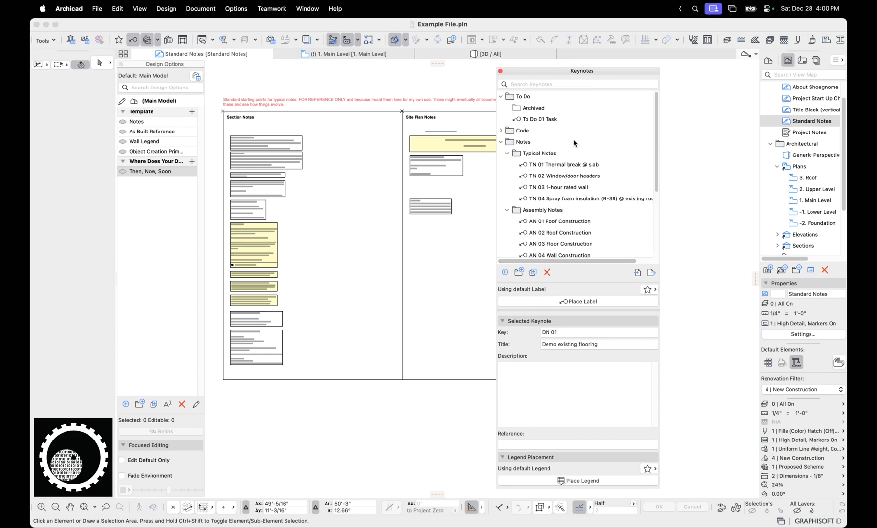
click(565, 164)
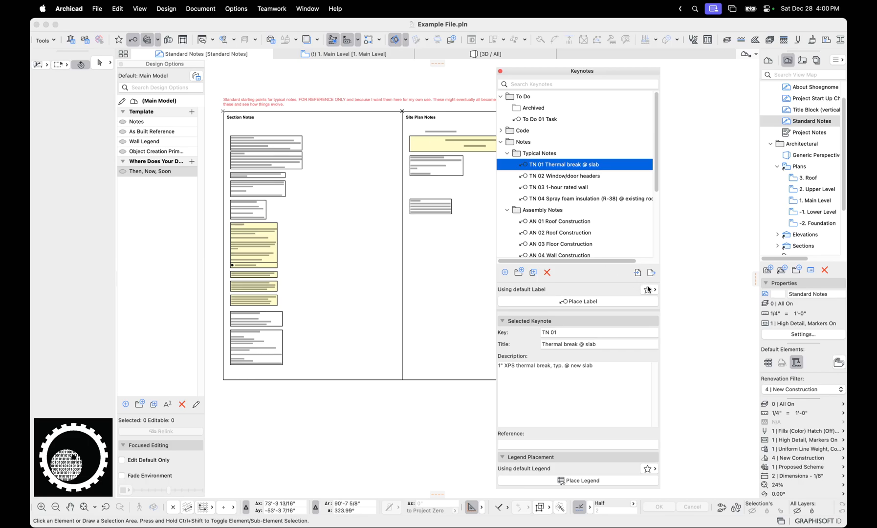
Step: Place title-only labels for the Window/door headers and 1-hour rated wall notes, then return to Main Level
click(647, 290)
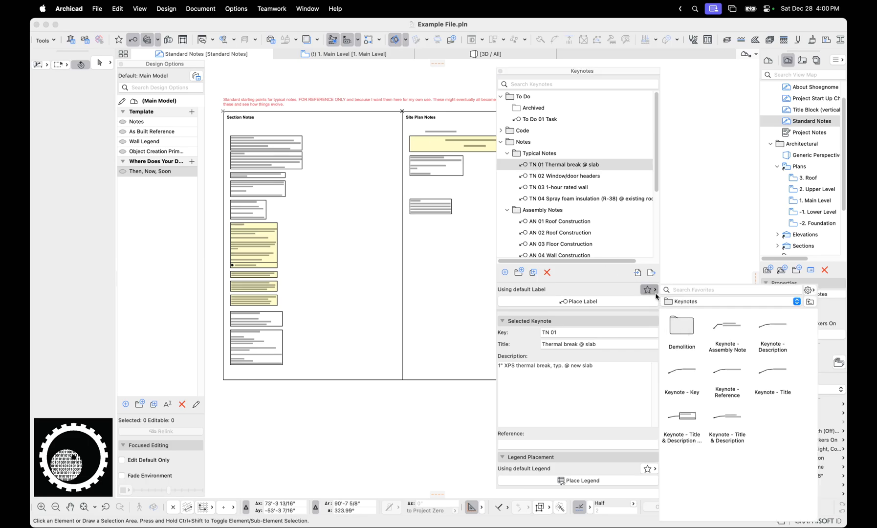
mouse_move(691, 387)
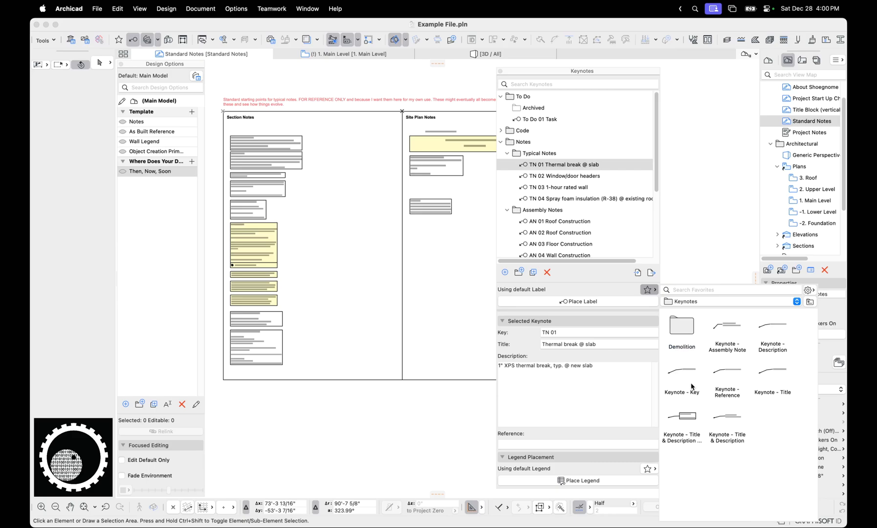
click(771, 374)
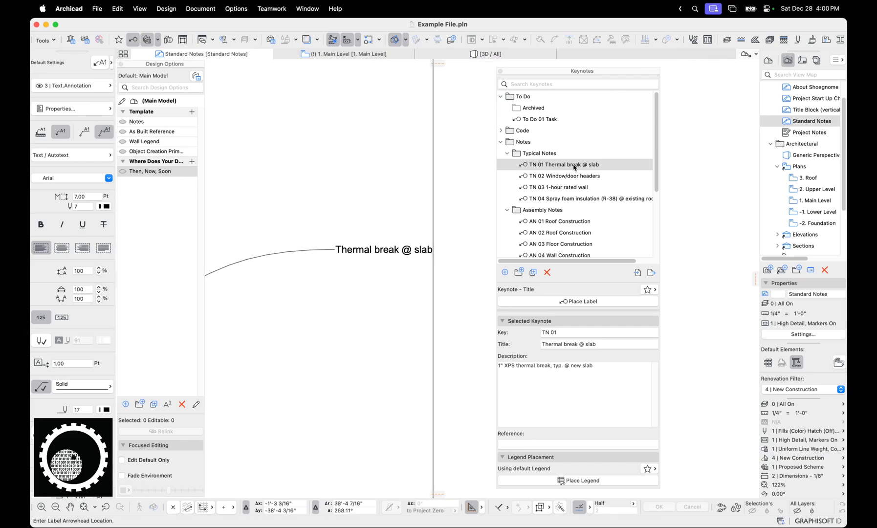
click(567, 176)
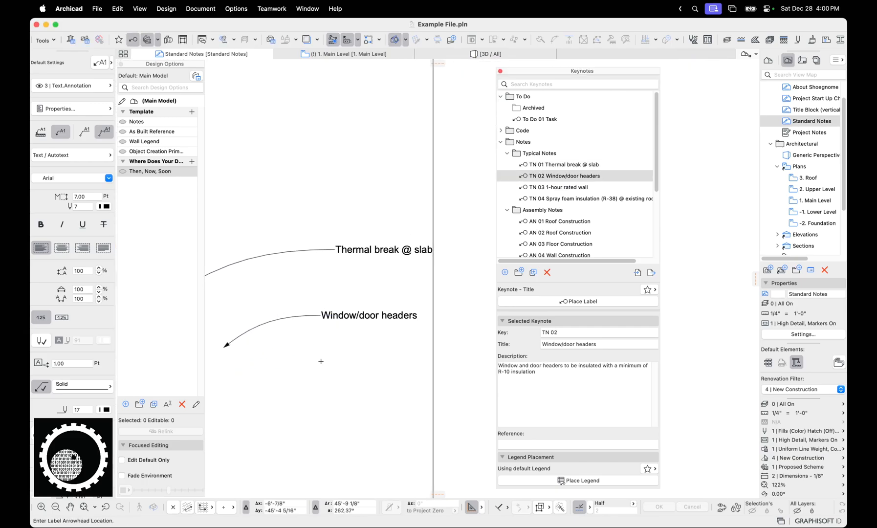
click(562, 187)
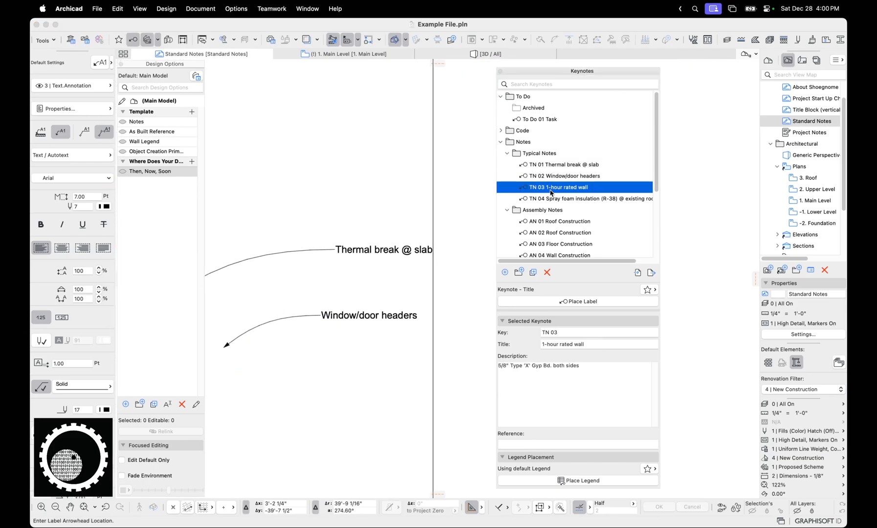
click(581, 301)
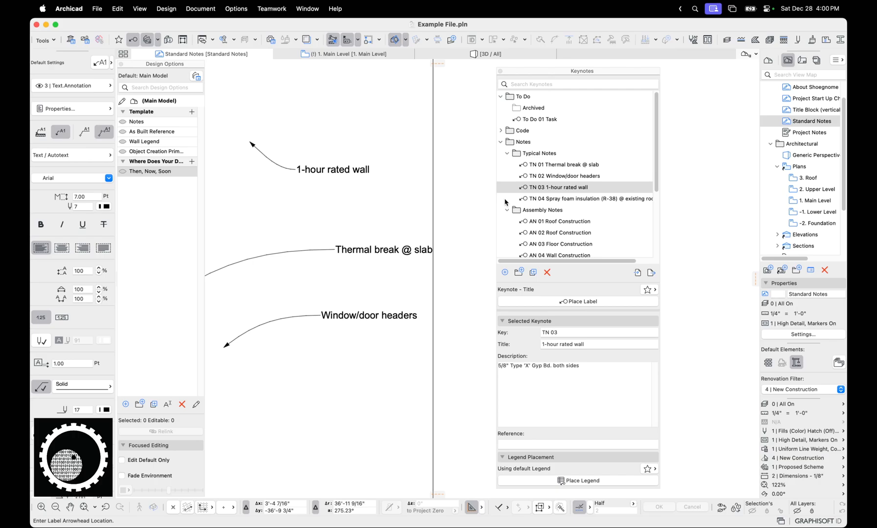
click(560, 187)
text(2)
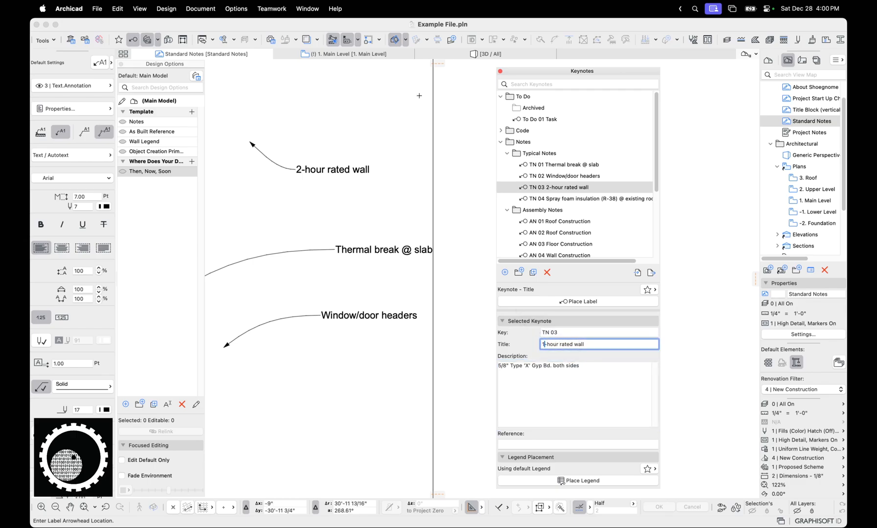
click(343, 54)
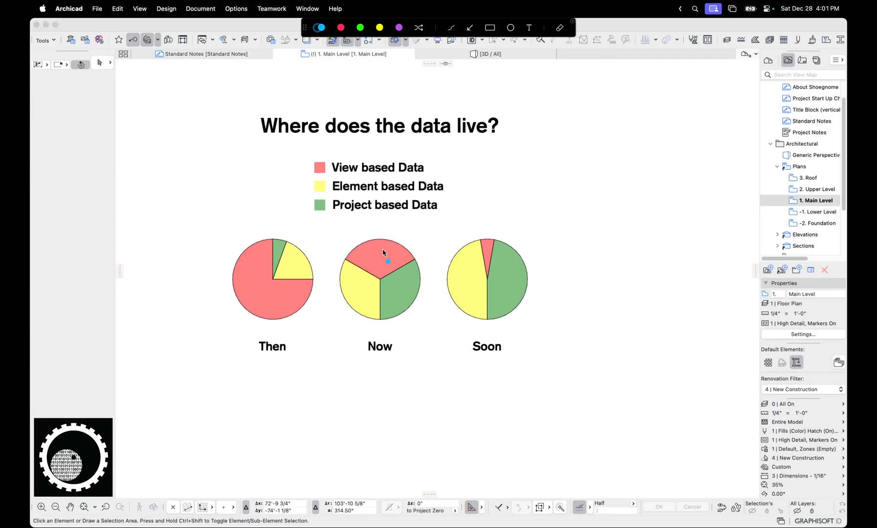
Step: Select the AN 01 Roof Construction assembly note for labelling in the plan
drag(384, 254, 422, 300)
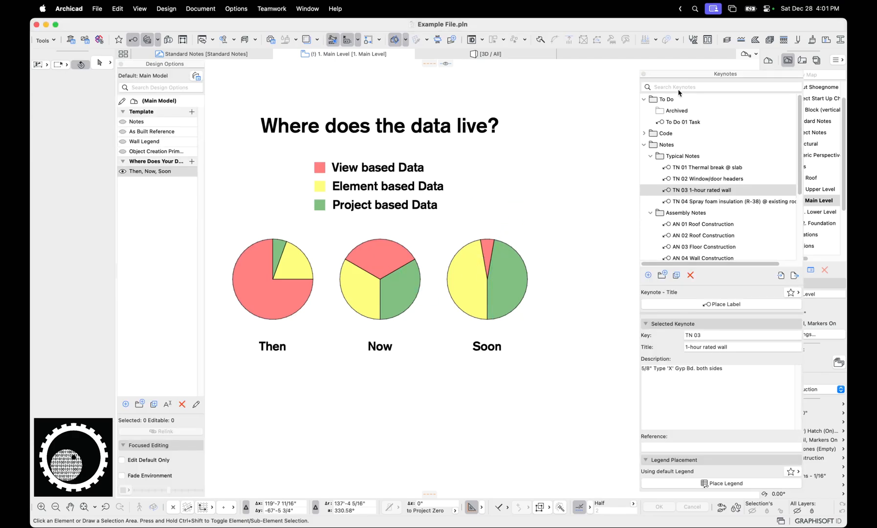
click(604, 218)
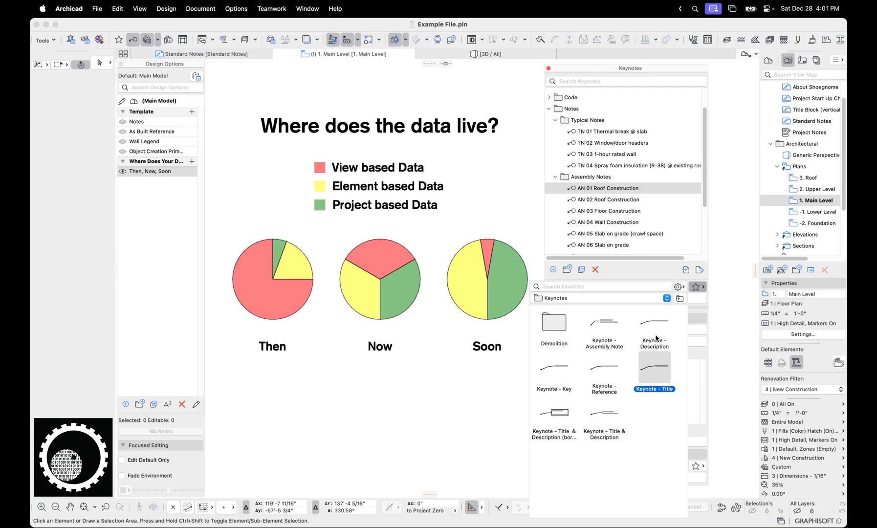
mouse_move(598, 335)
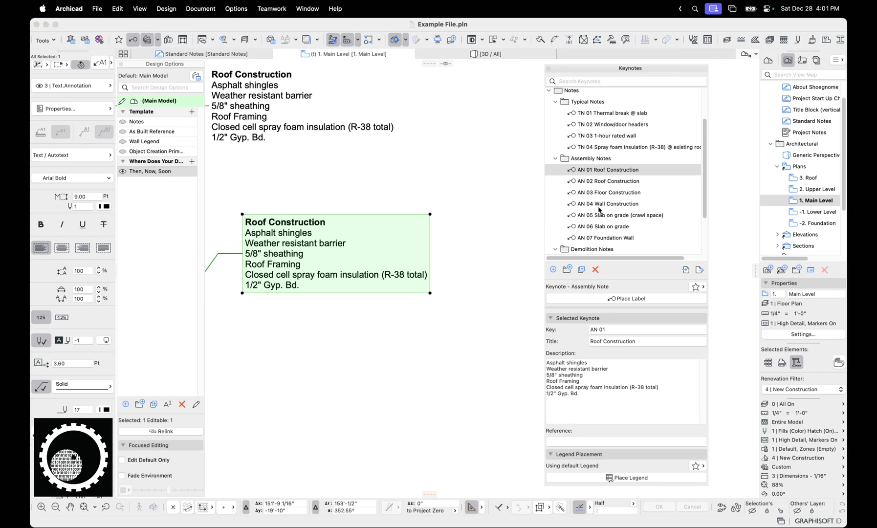
Step: Edit AN 01's description so 'metal' replaces Asphalt shingles, updating both placed labels
click(608, 180)
text(metal)
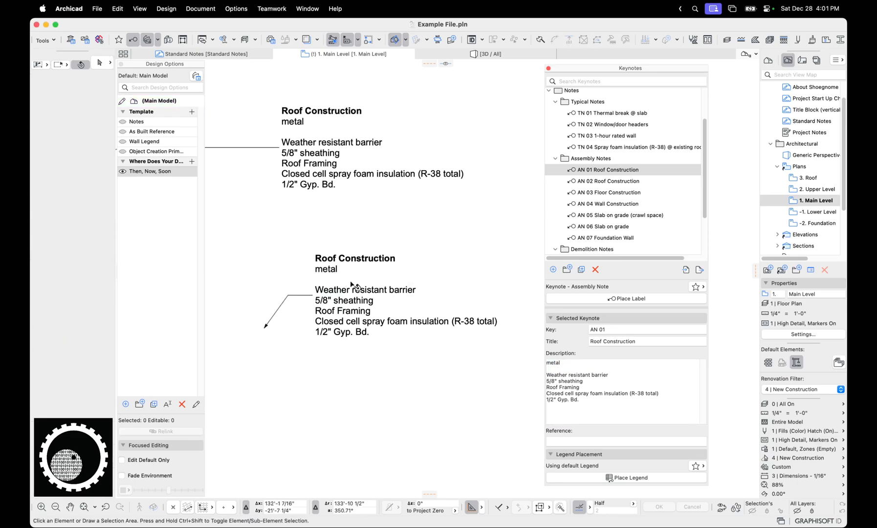
click(568, 363)
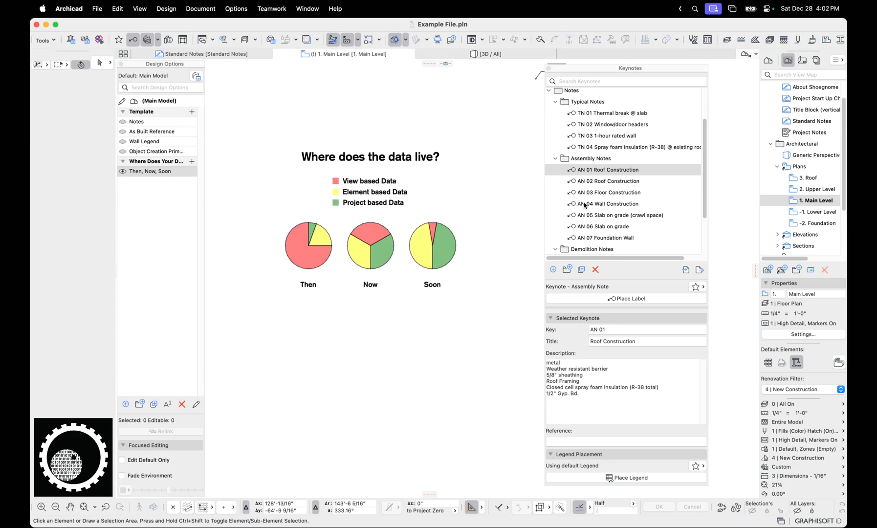
mouse_move(603, 181)
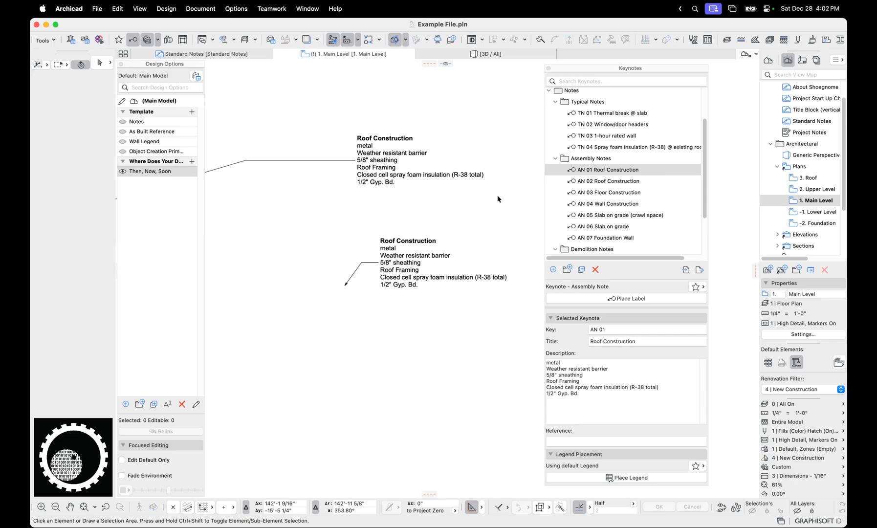
mouse_move(502, 200)
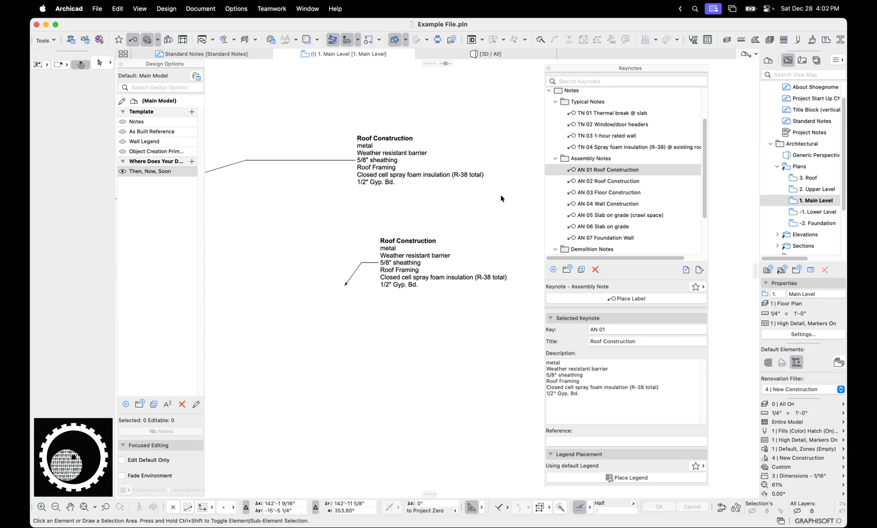